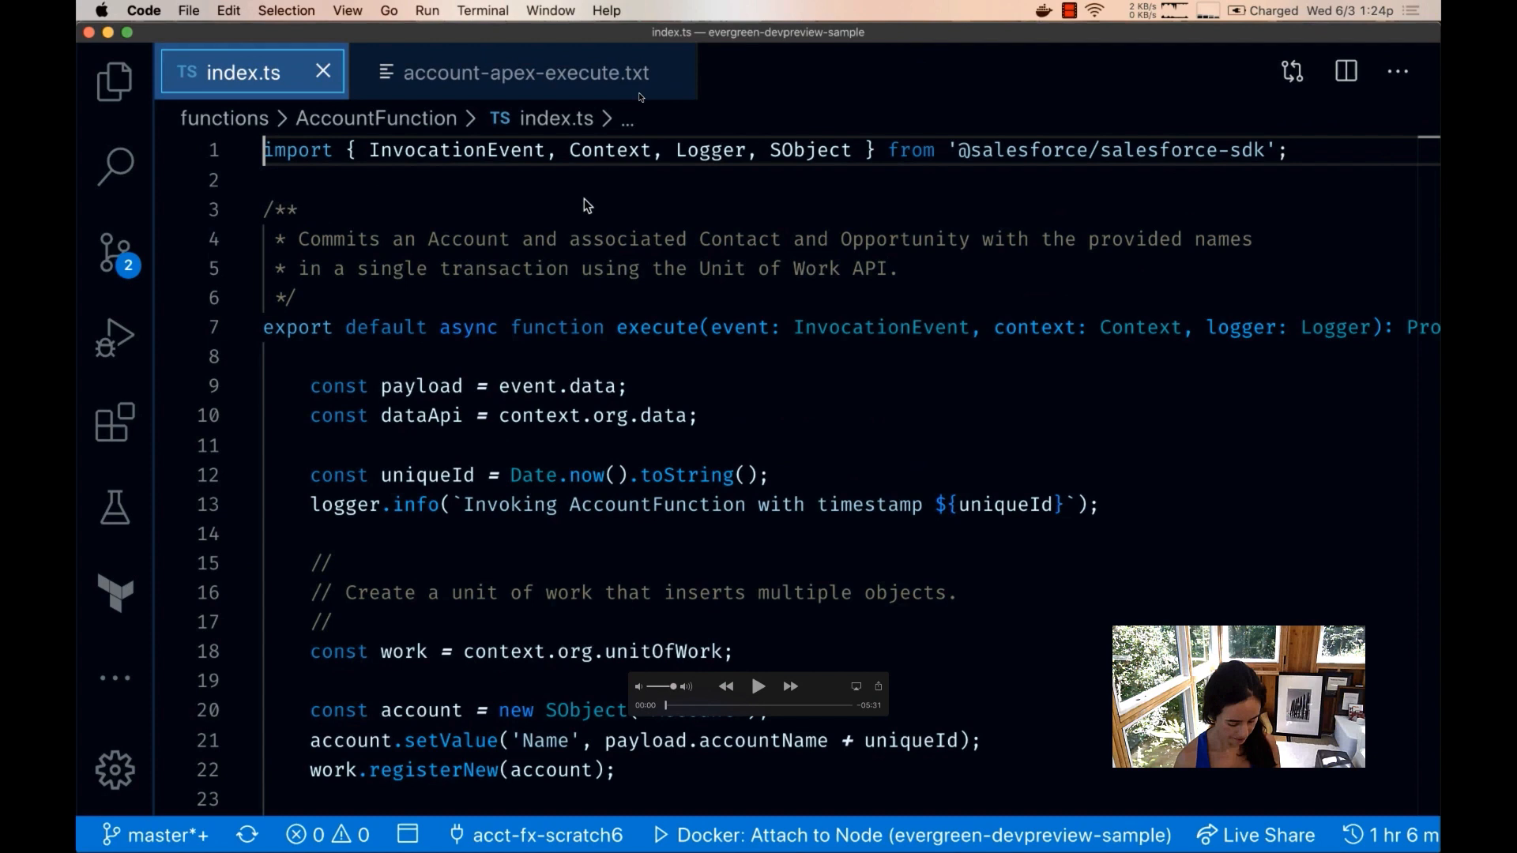
# - Highlight the Unit of Work API mention in the function documentation
pyautogui.click(757, 686)
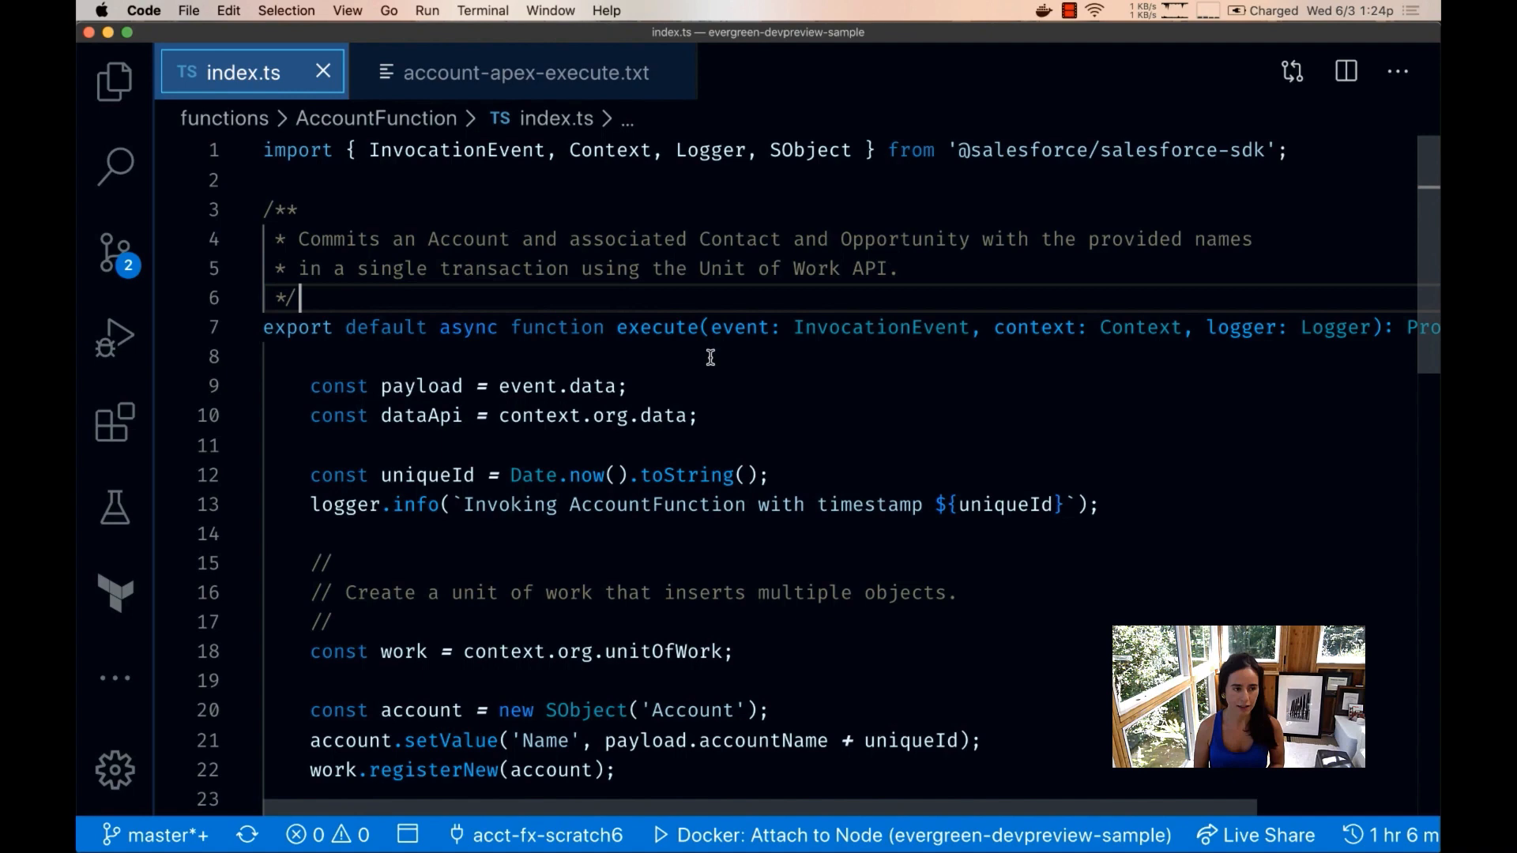
pyautogui.moveTo(702, 267); pyautogui.dragTo(887, 268)
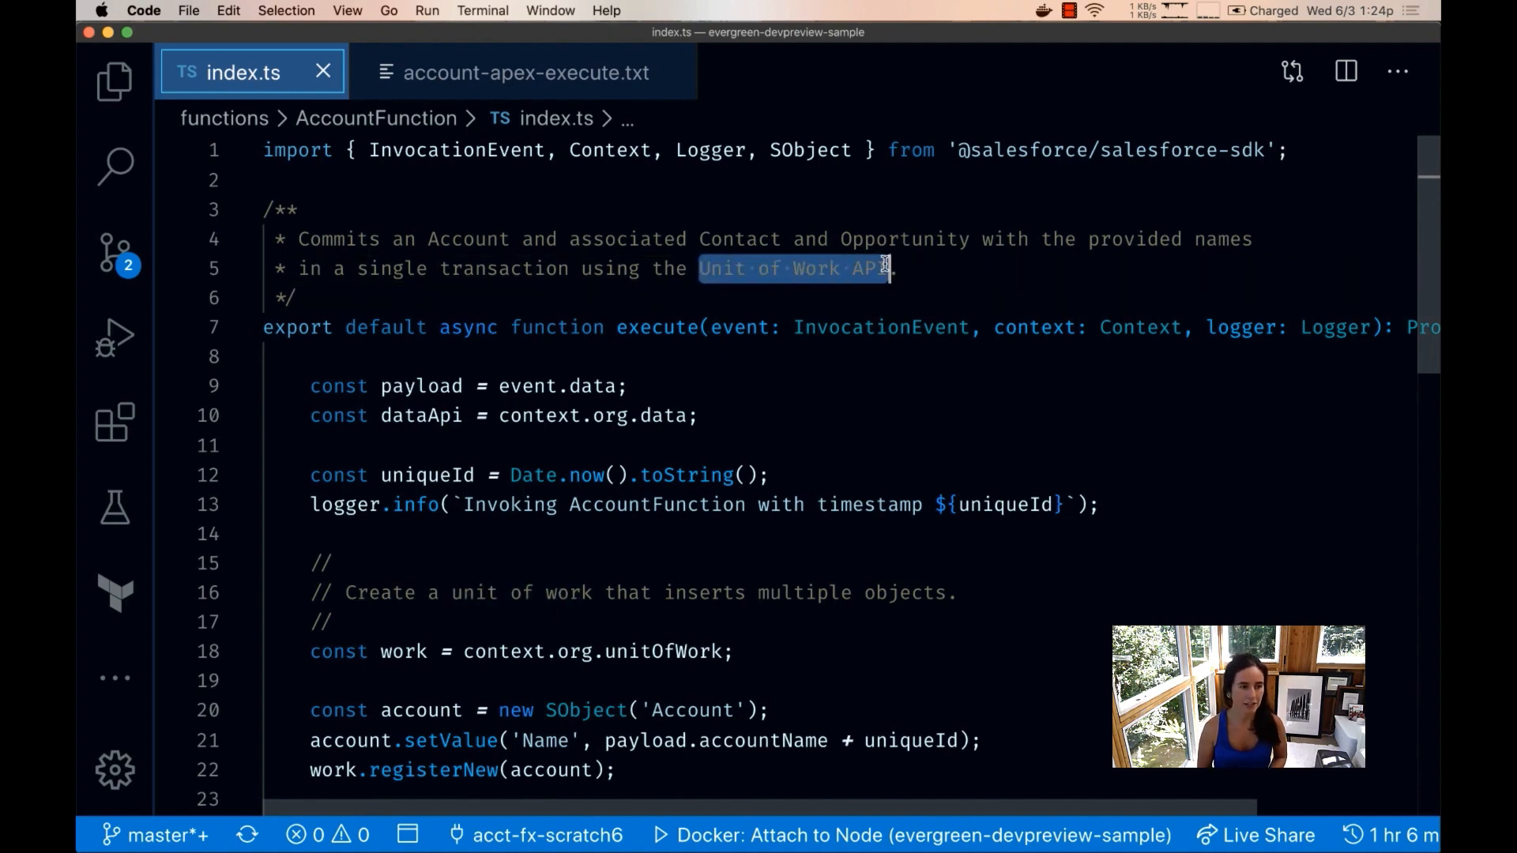
pyautogui.scroll(-3)
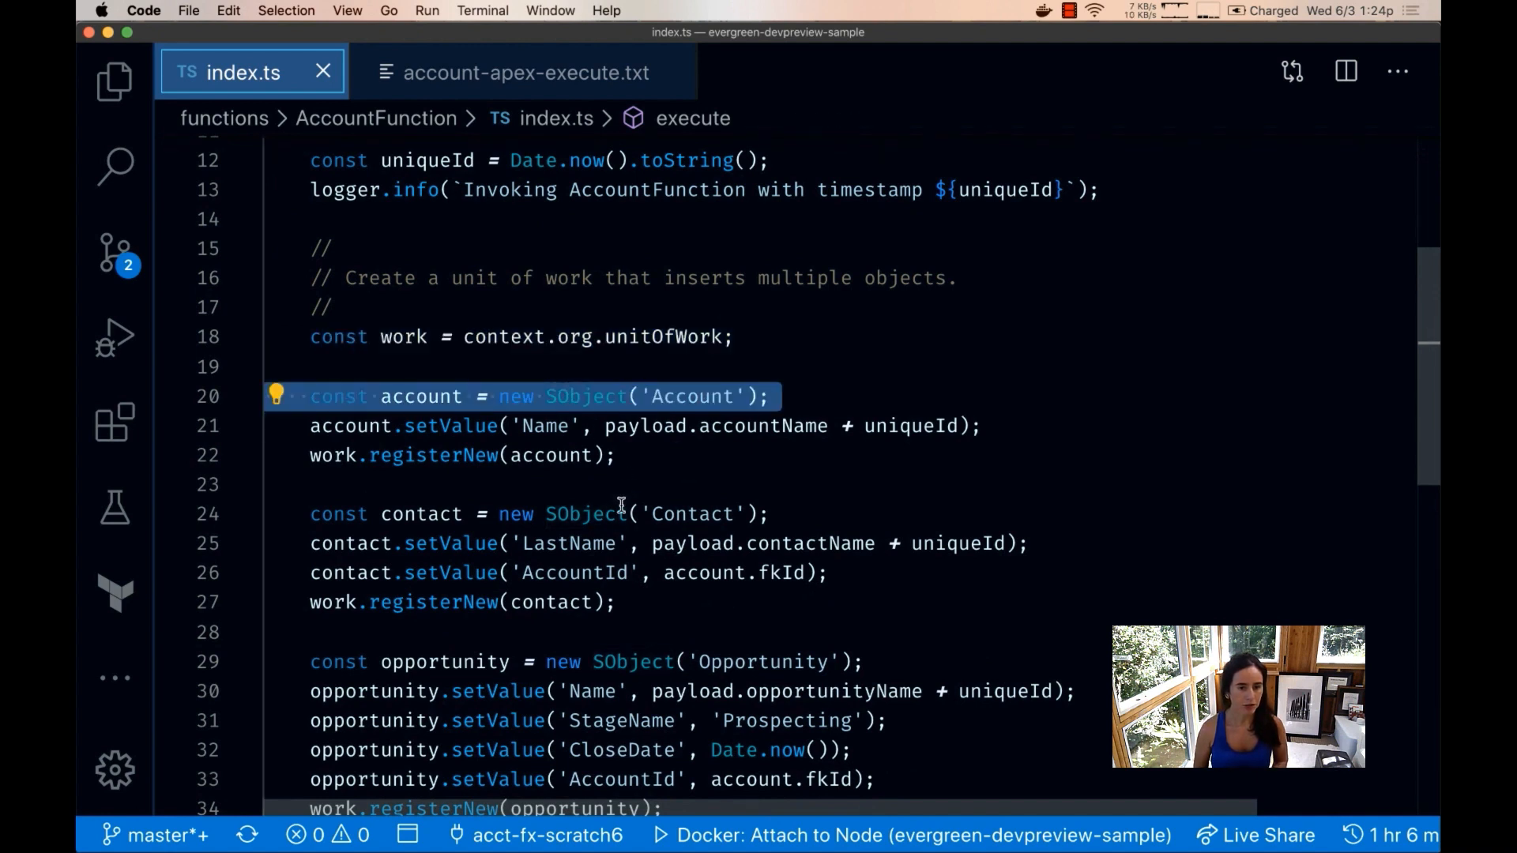
pyautogui.click(633, 662)
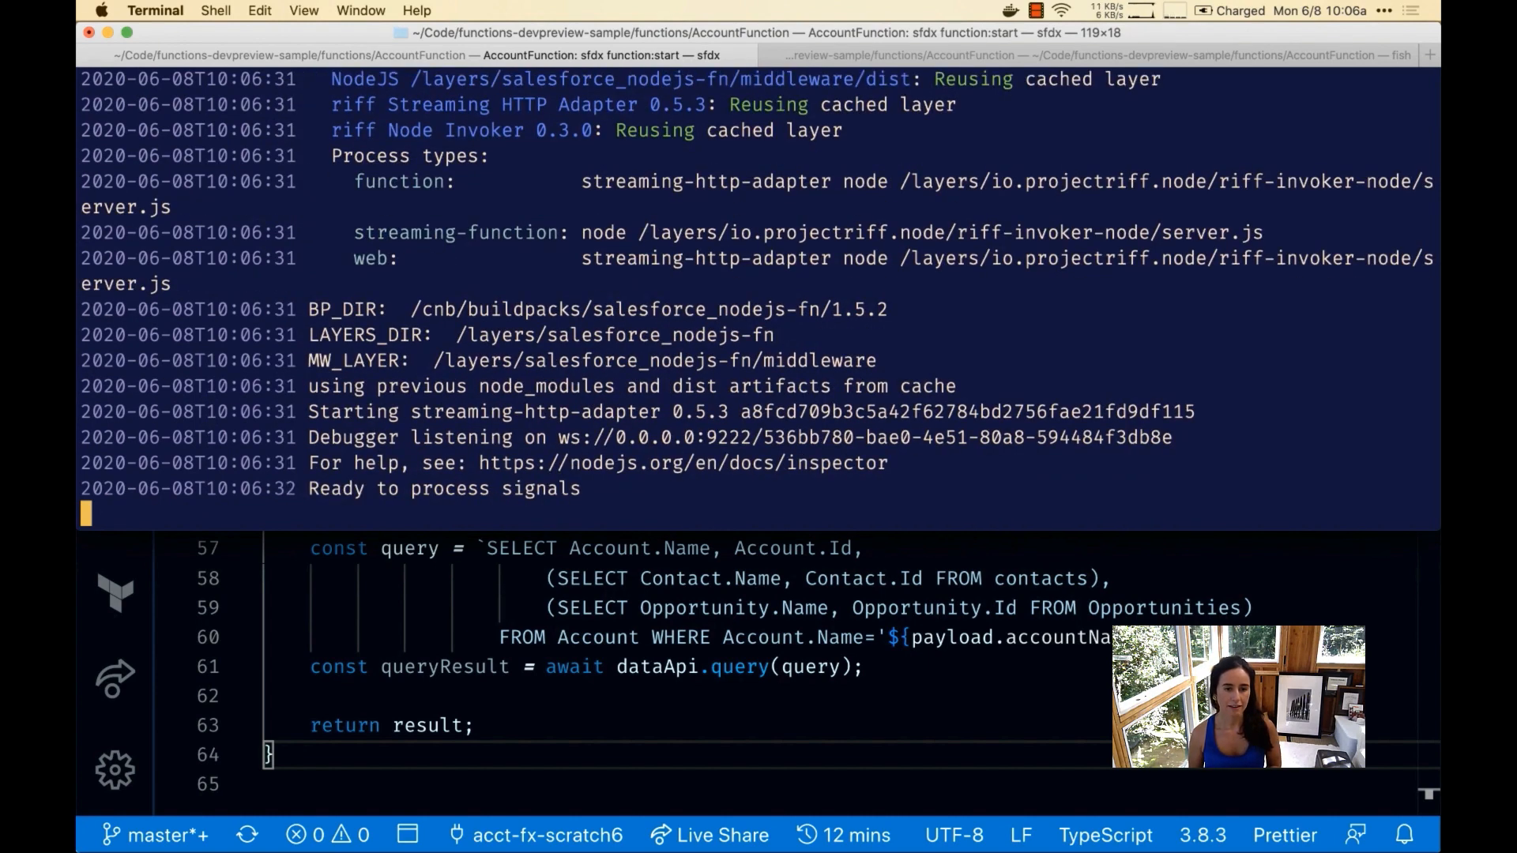
pyautogui.moveTo(124, 169)
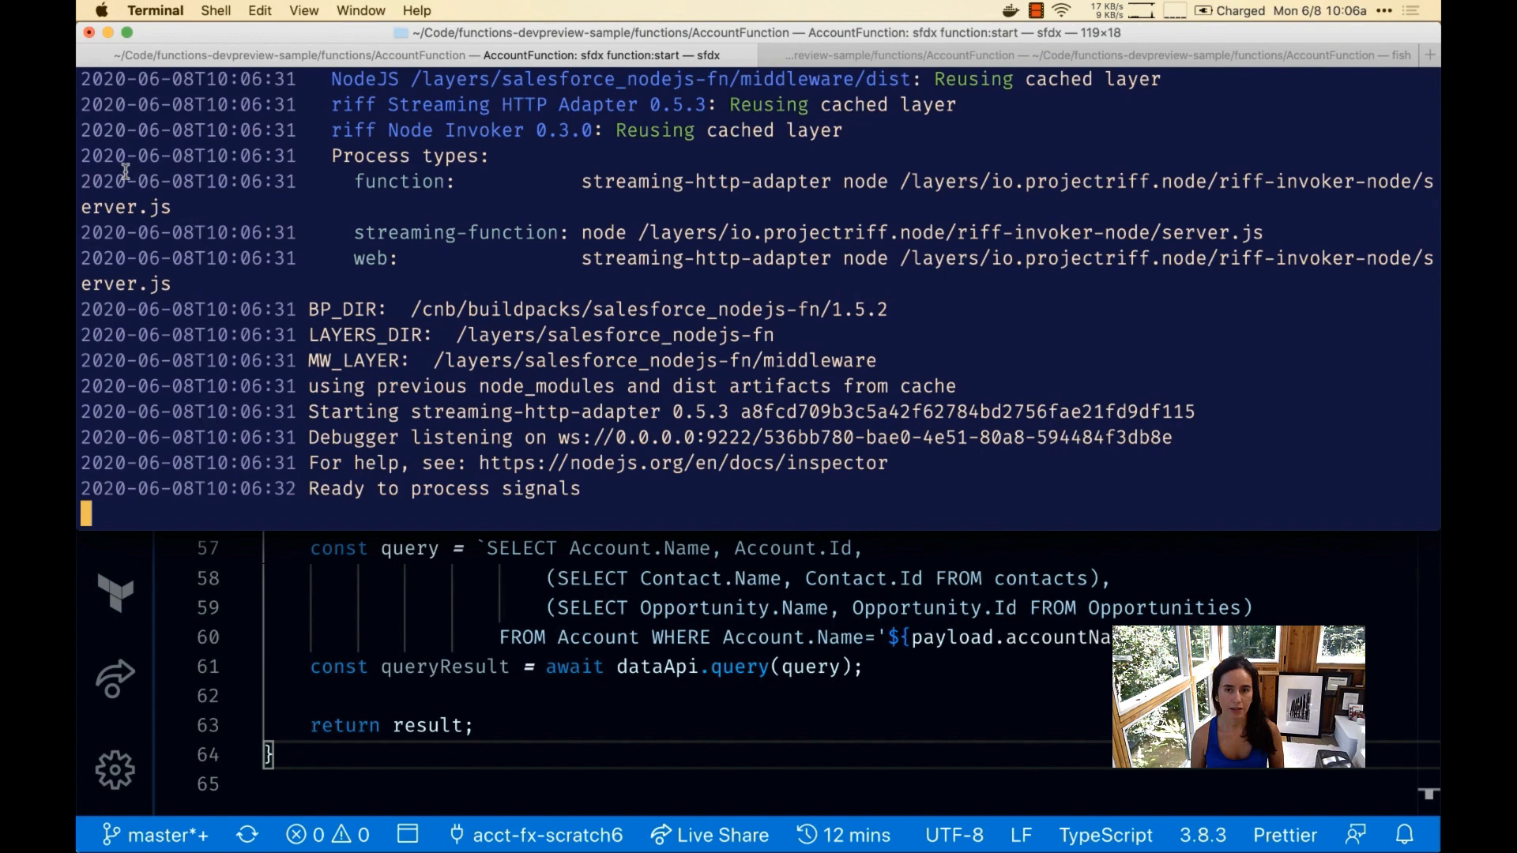
# - Invoke the local AccountFunction on localhost:8080 with the account payload file
pyautogui.click(1093, 55)
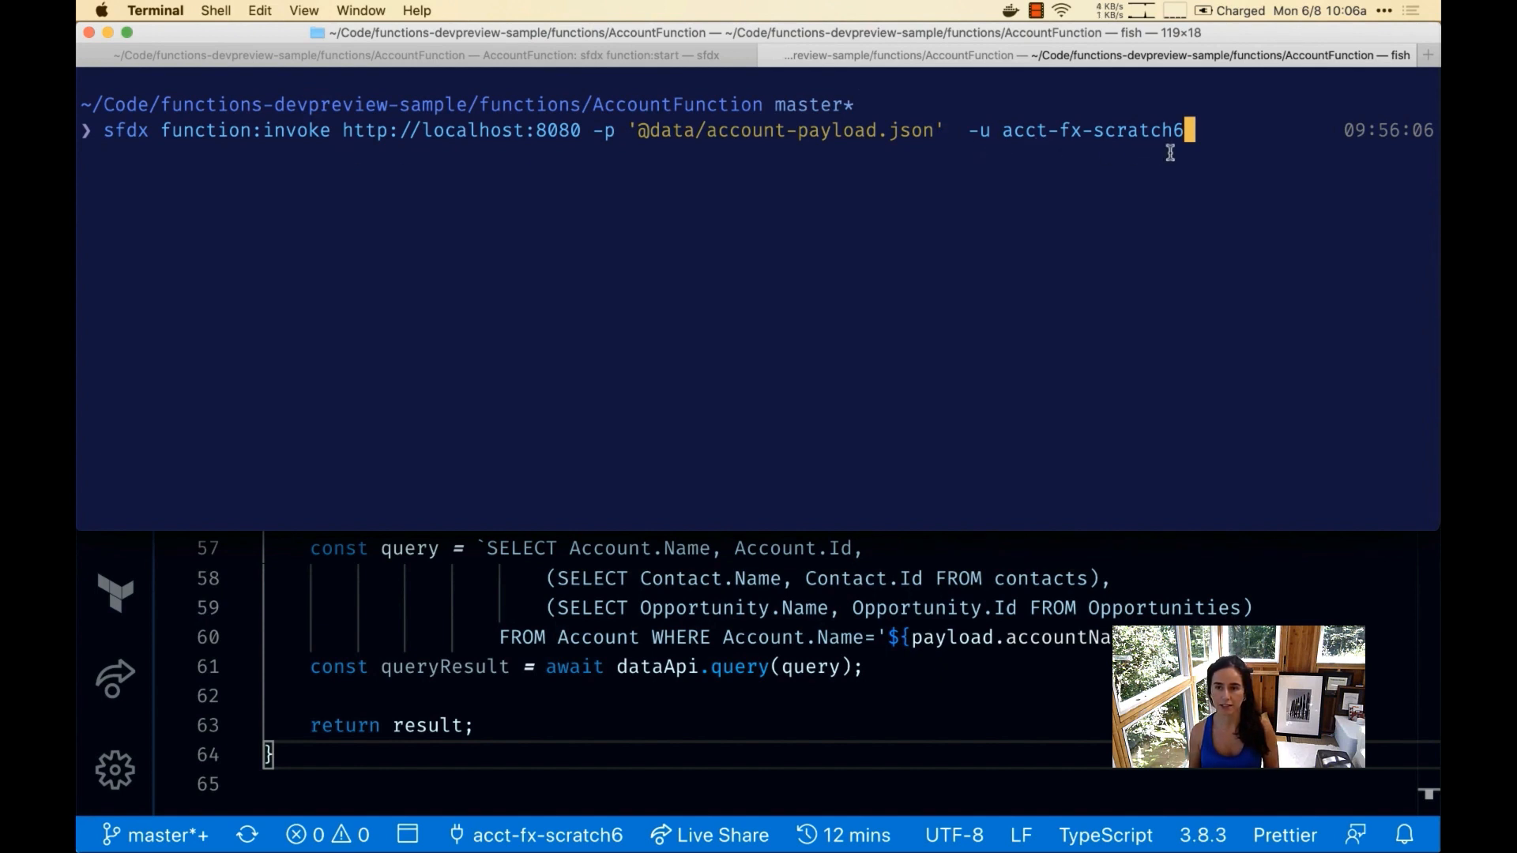
pyautogui.press('enter')
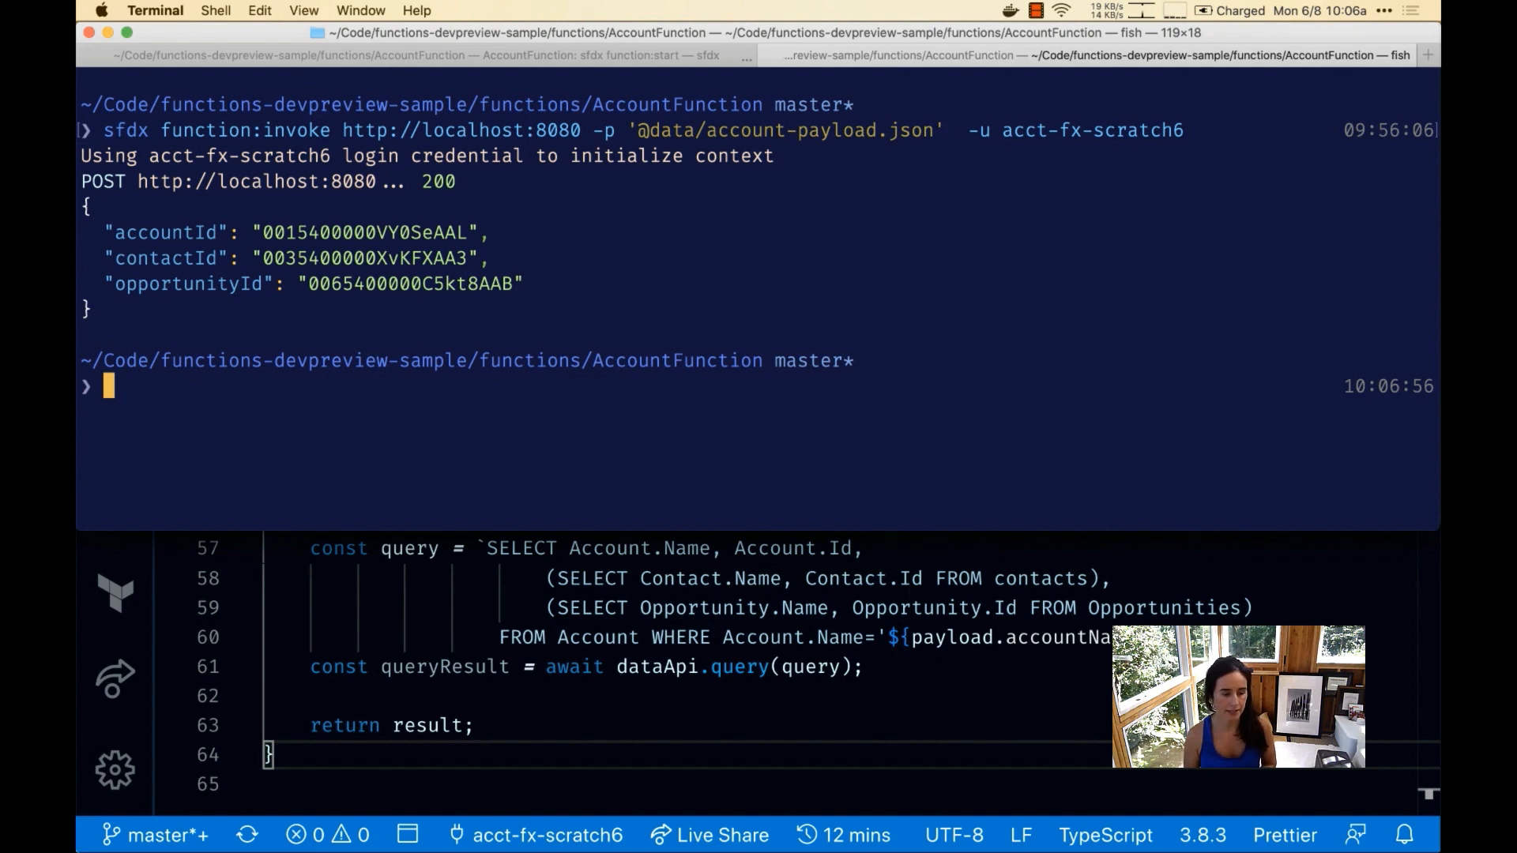
pyautogui.press('Up')
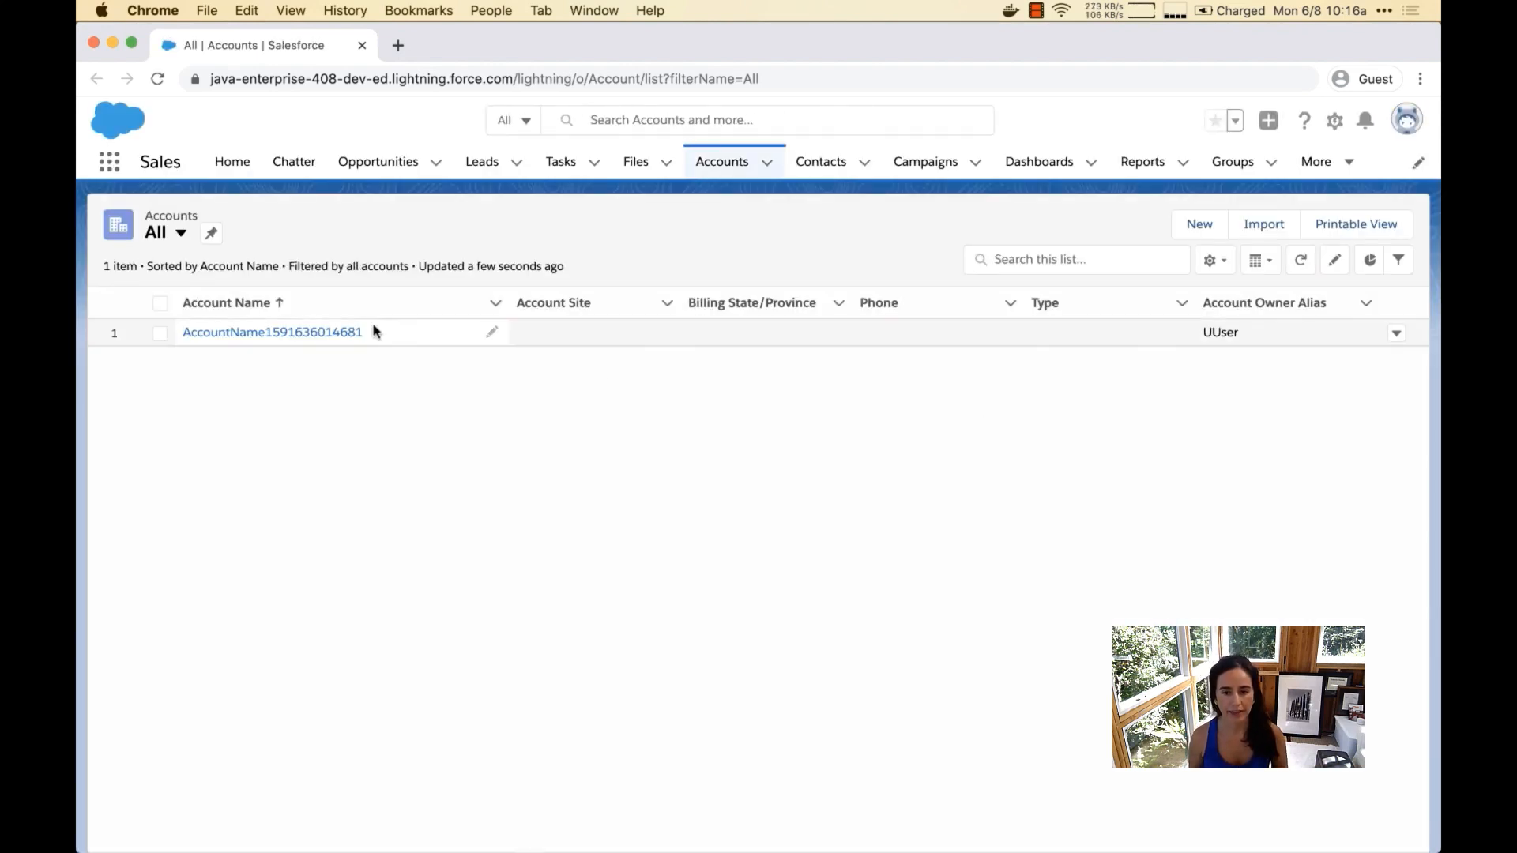
pyautogui.click(819, 161)
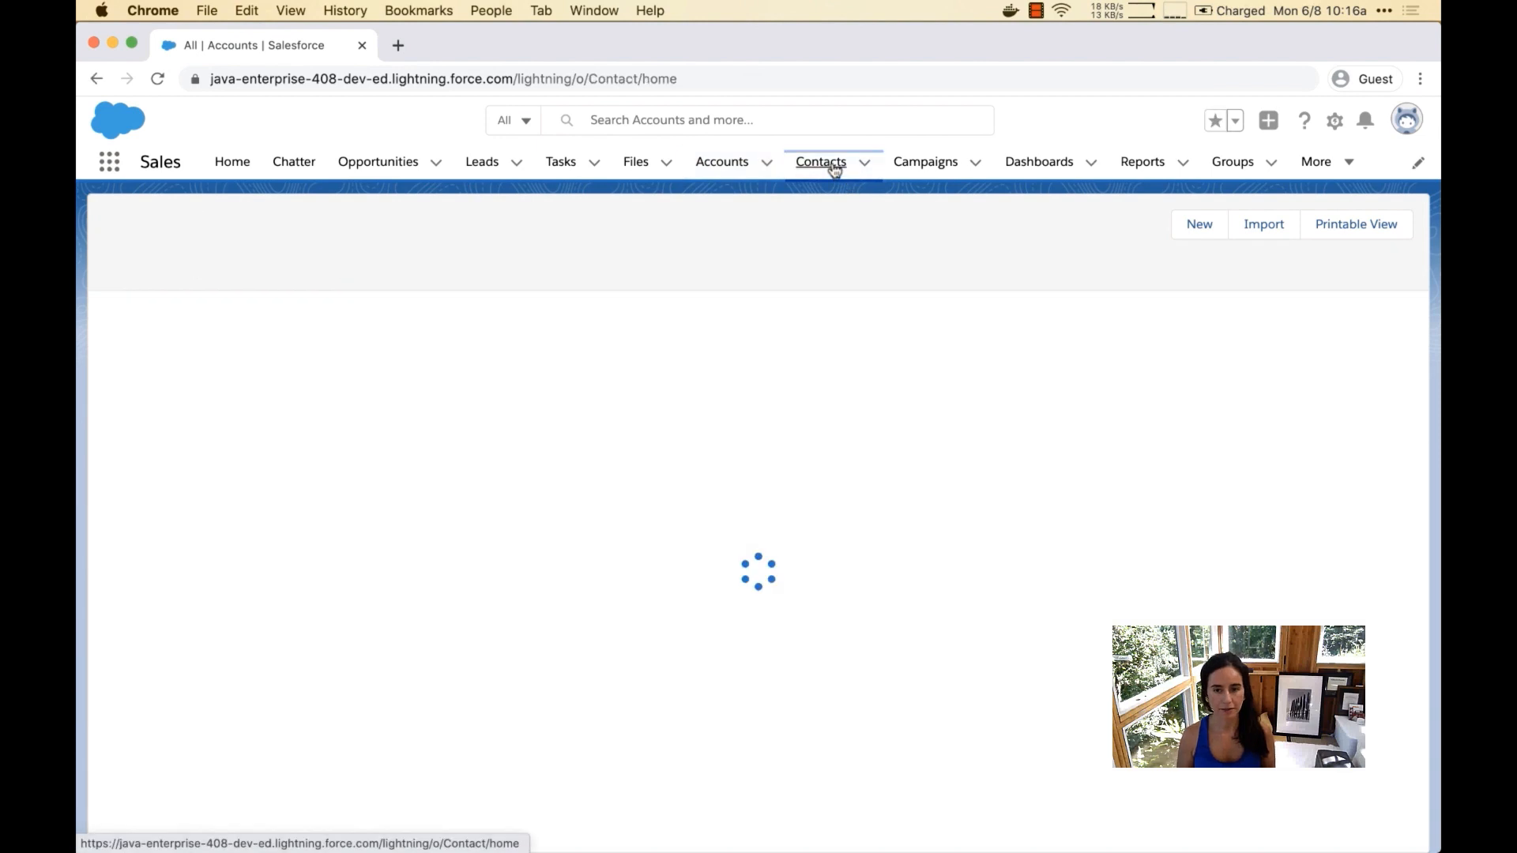
pyautogui.click(820, 161)
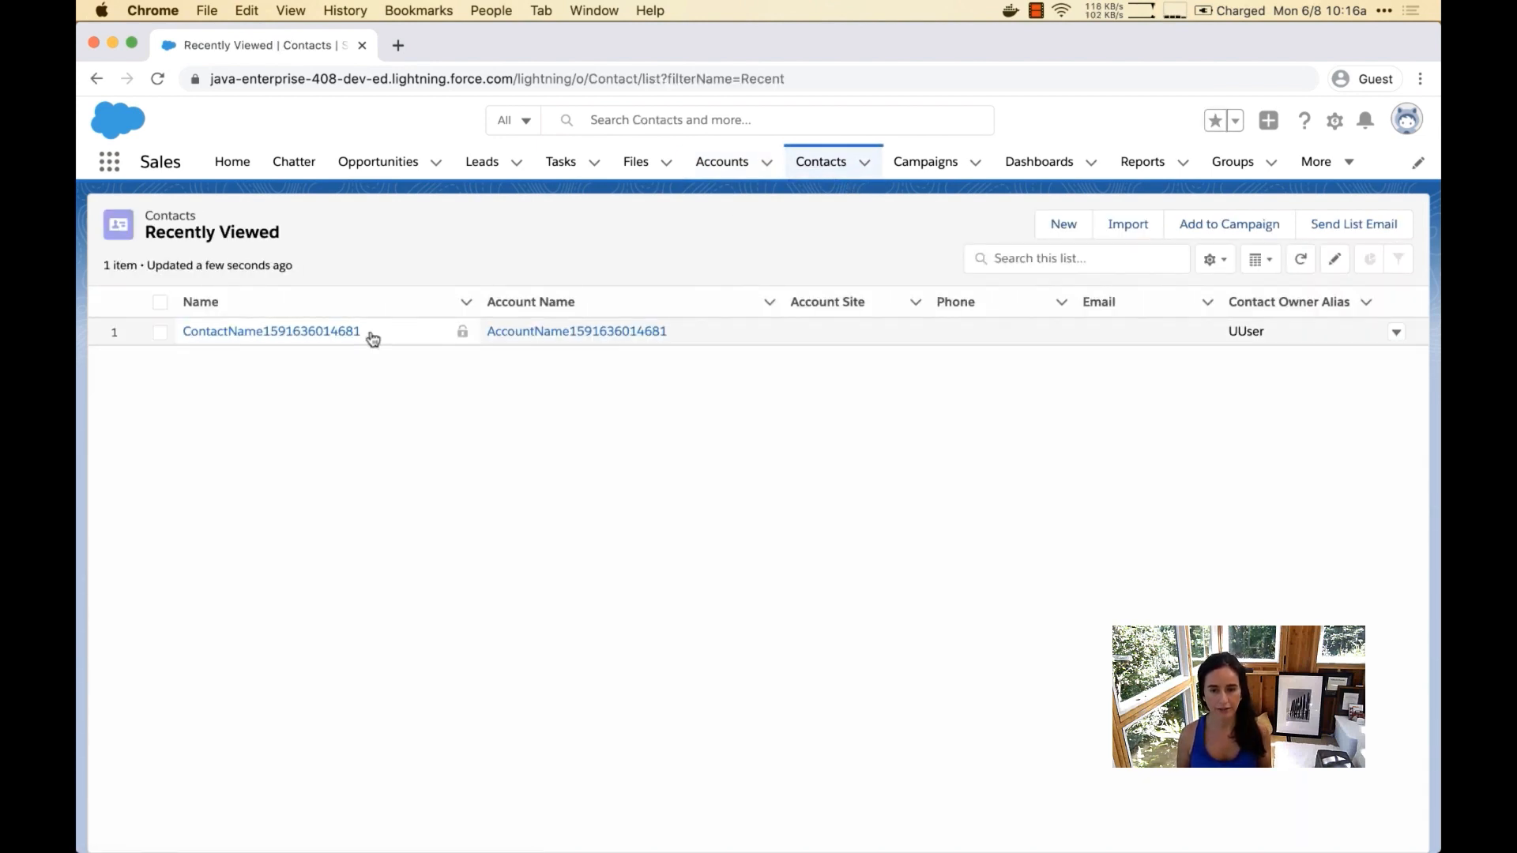
pyautogui.click(378, 161)
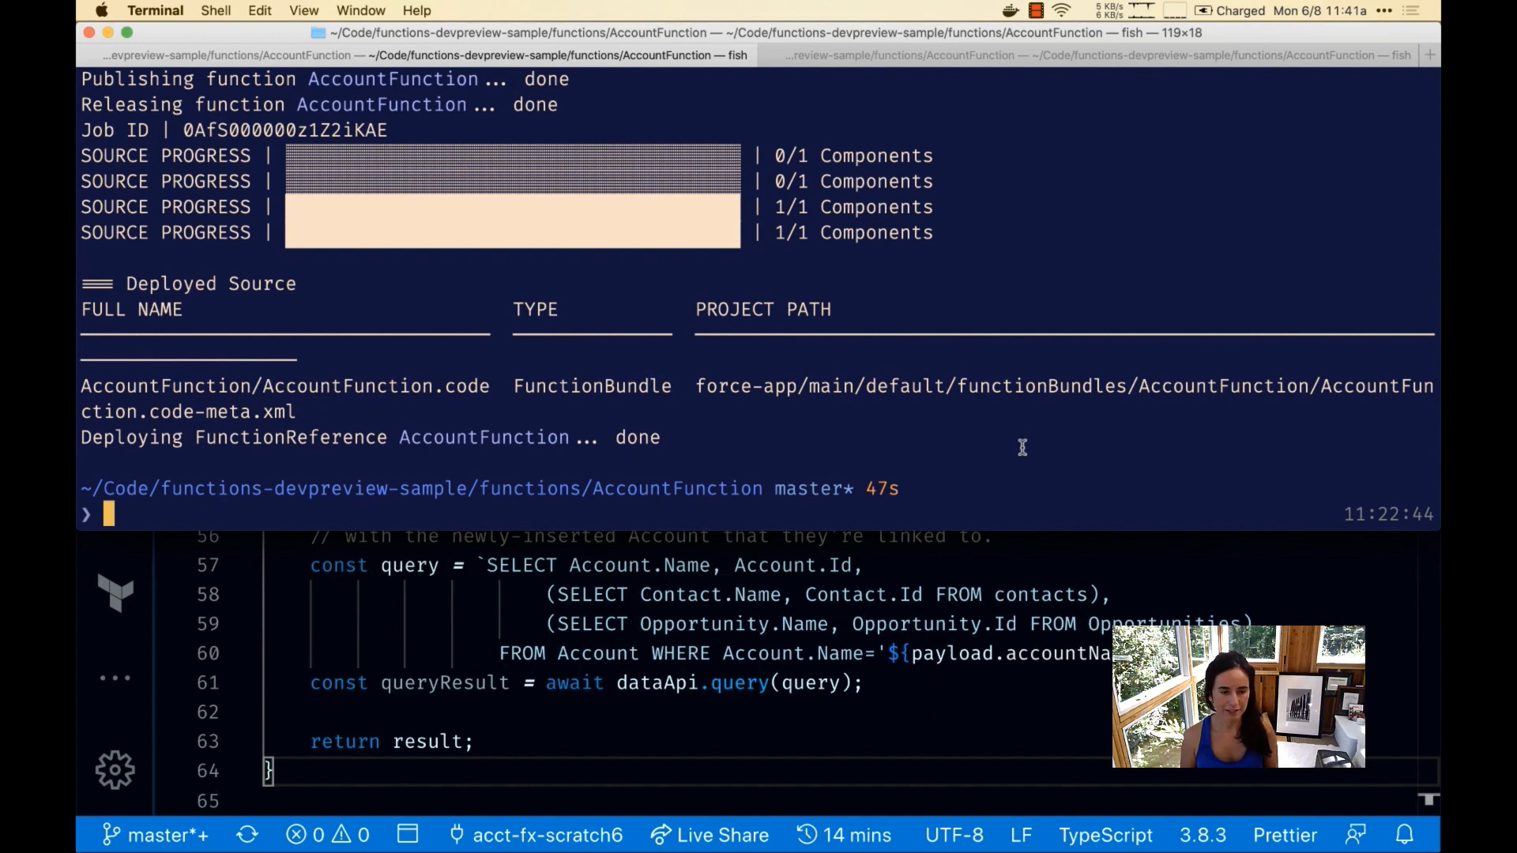
# - Deploy the function's source and permission sets to the org with sfdx force:source:deploy
pyautogui.write('sfdx force:source:deploy -p ../../force-app/main/default/permissionsets')
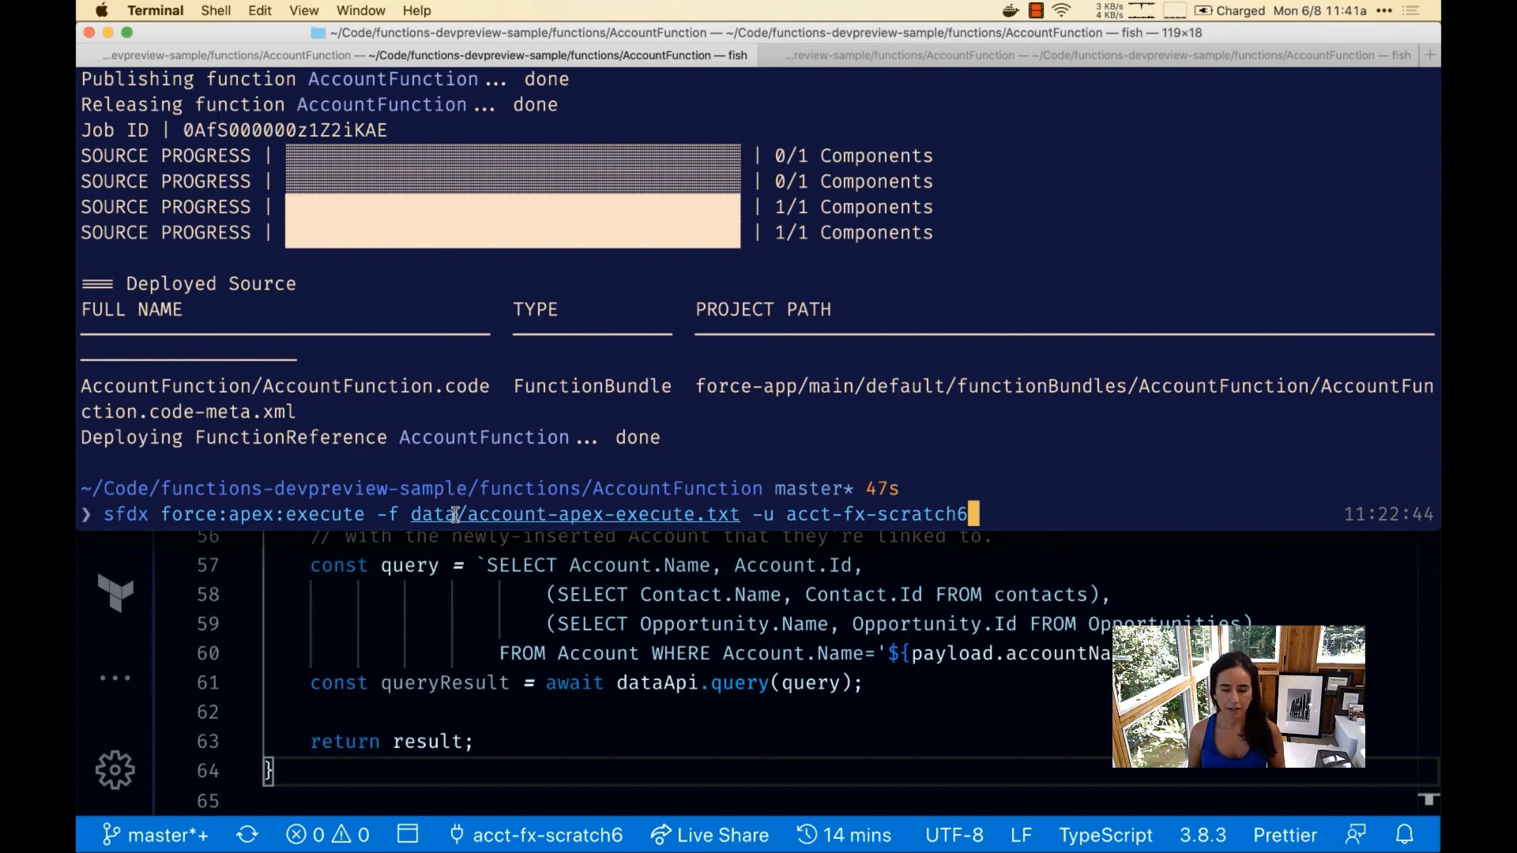
pyautogui.press('cmd+tab')
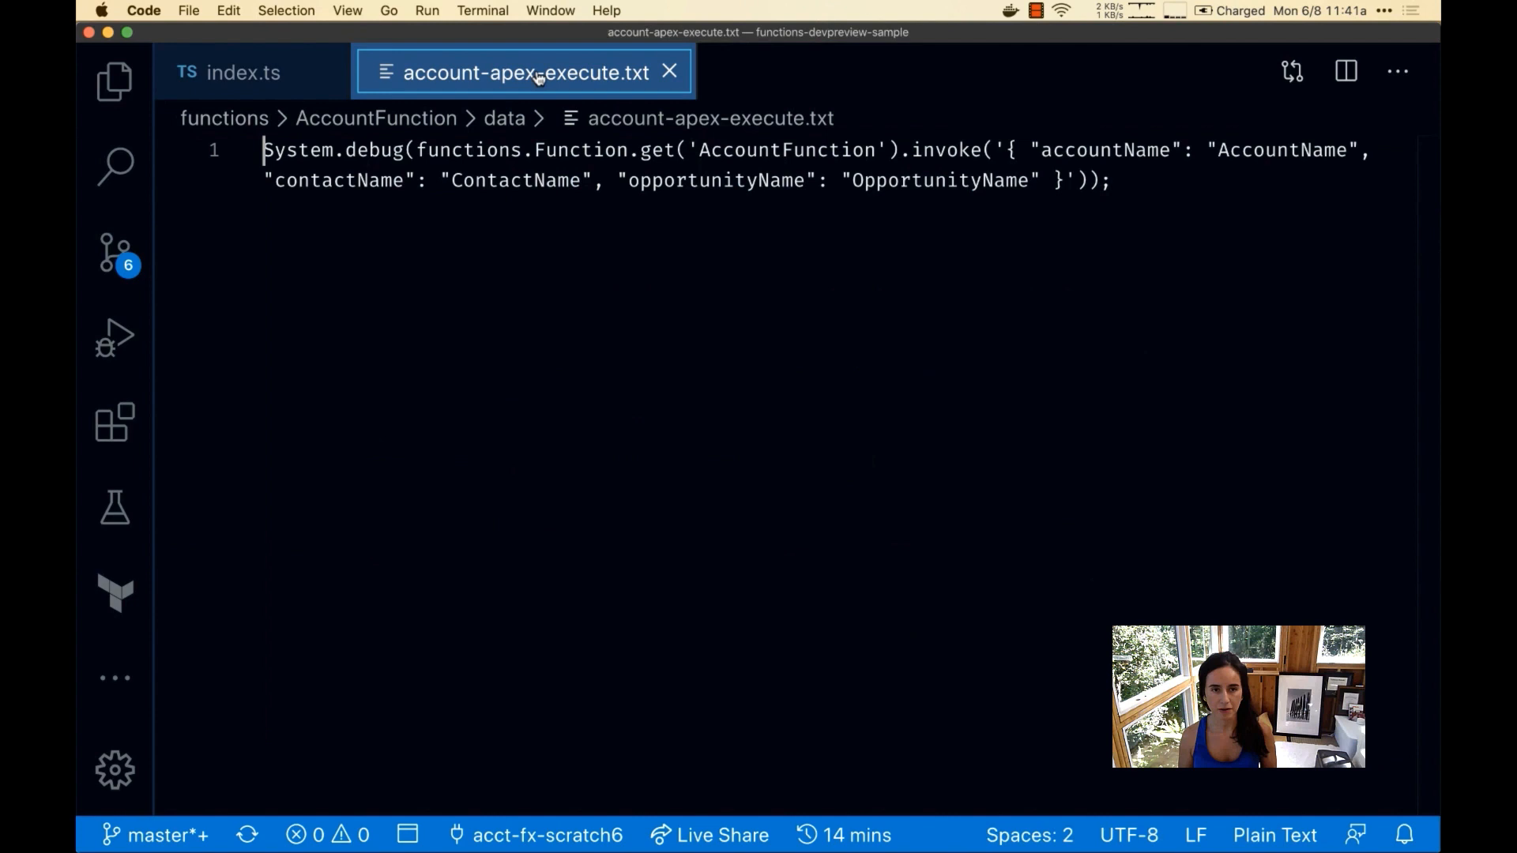
# - Highlight the System.debug line, the AccountFunction lookup and its payload in account-apex-execute.txt
pyautogui.doubleClick(297, 150)
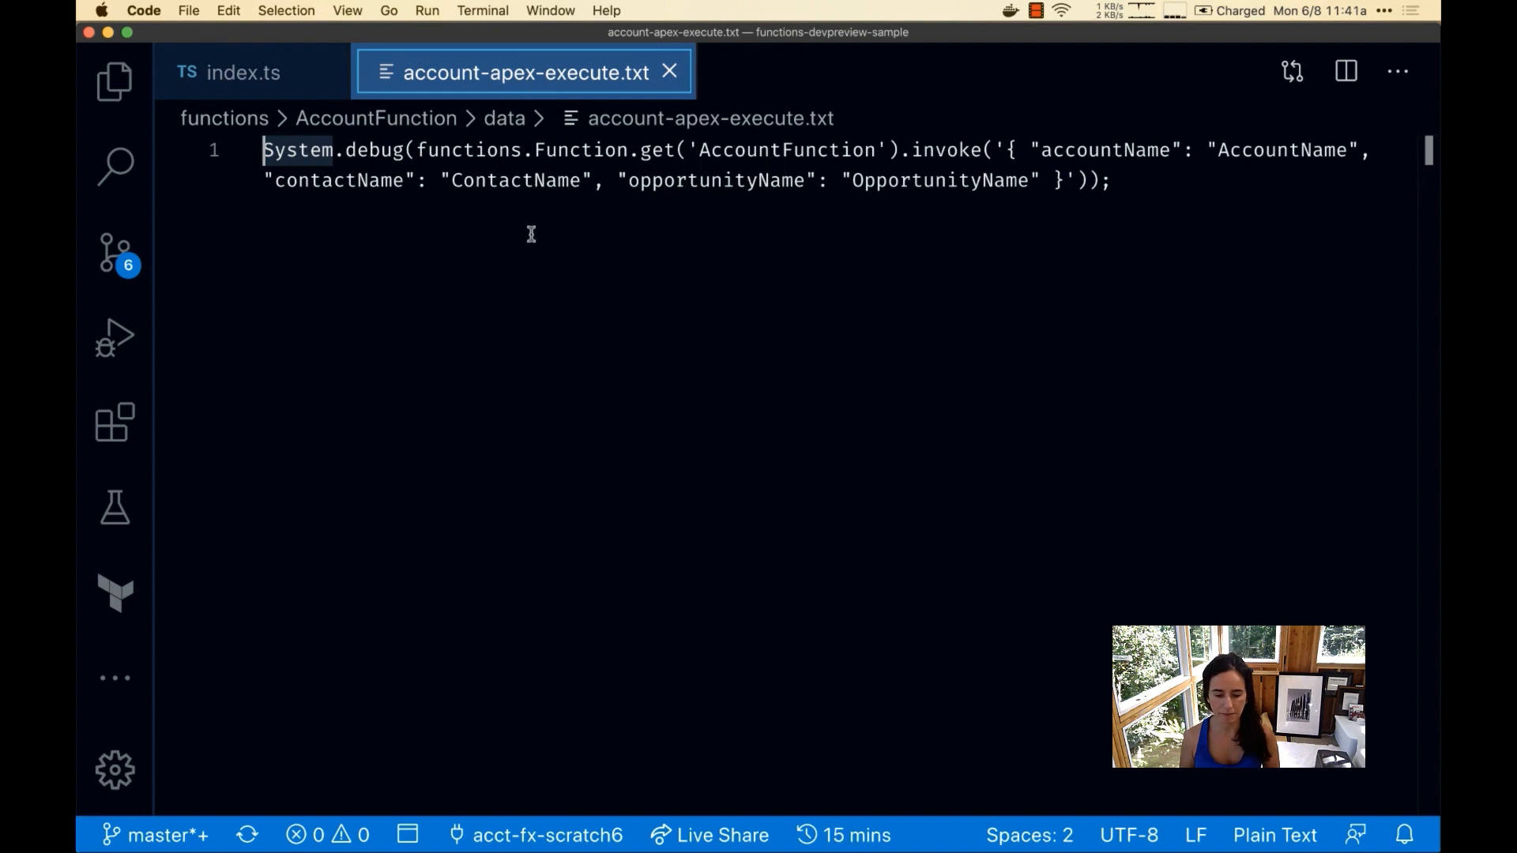
pyautogui.moveTo(646, 151)
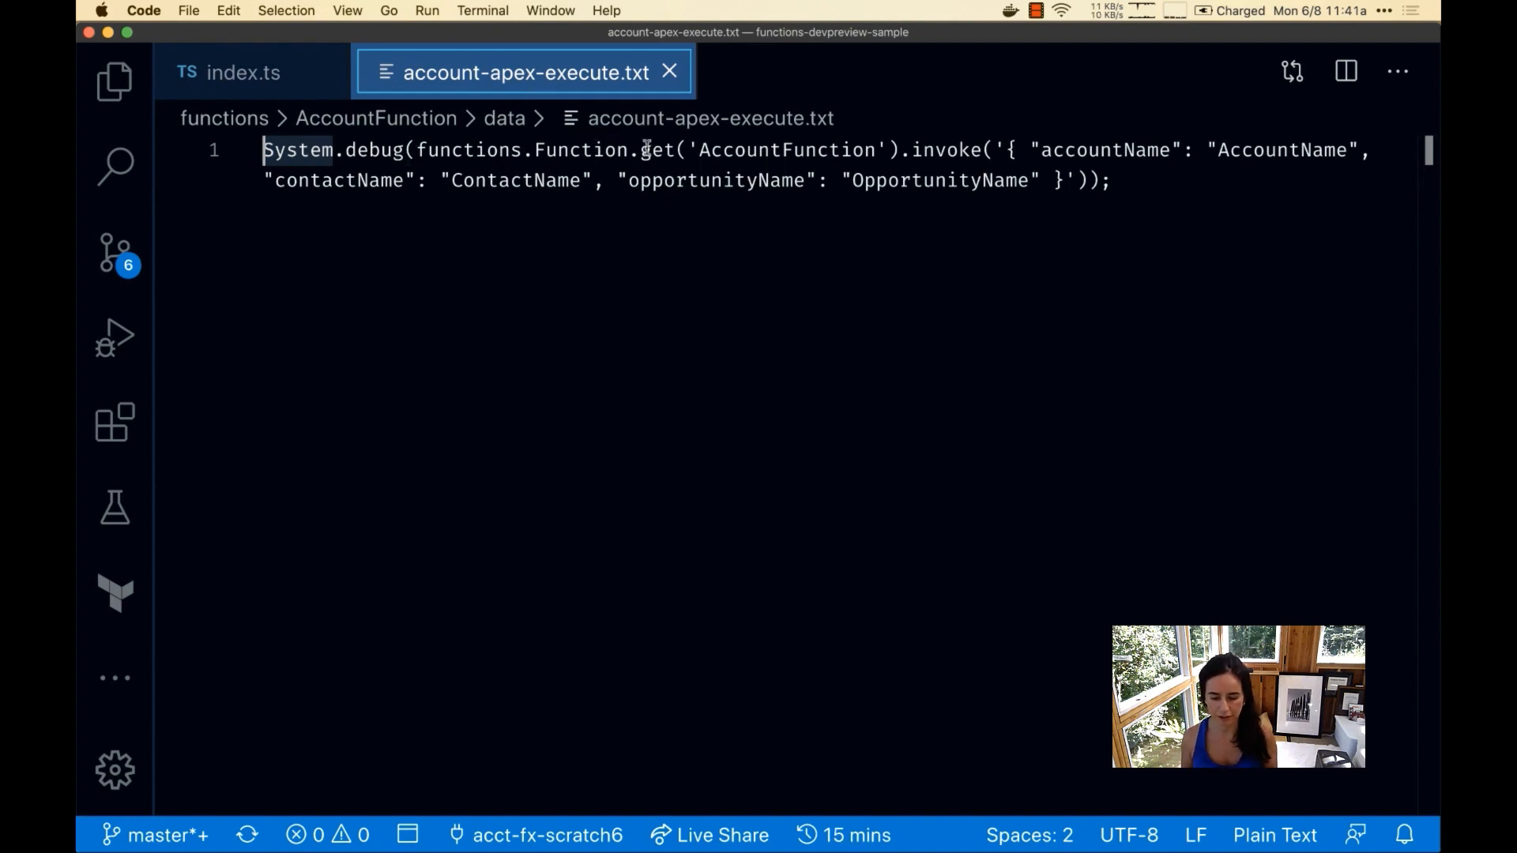
pyautogui.doubleClick(785, 150)
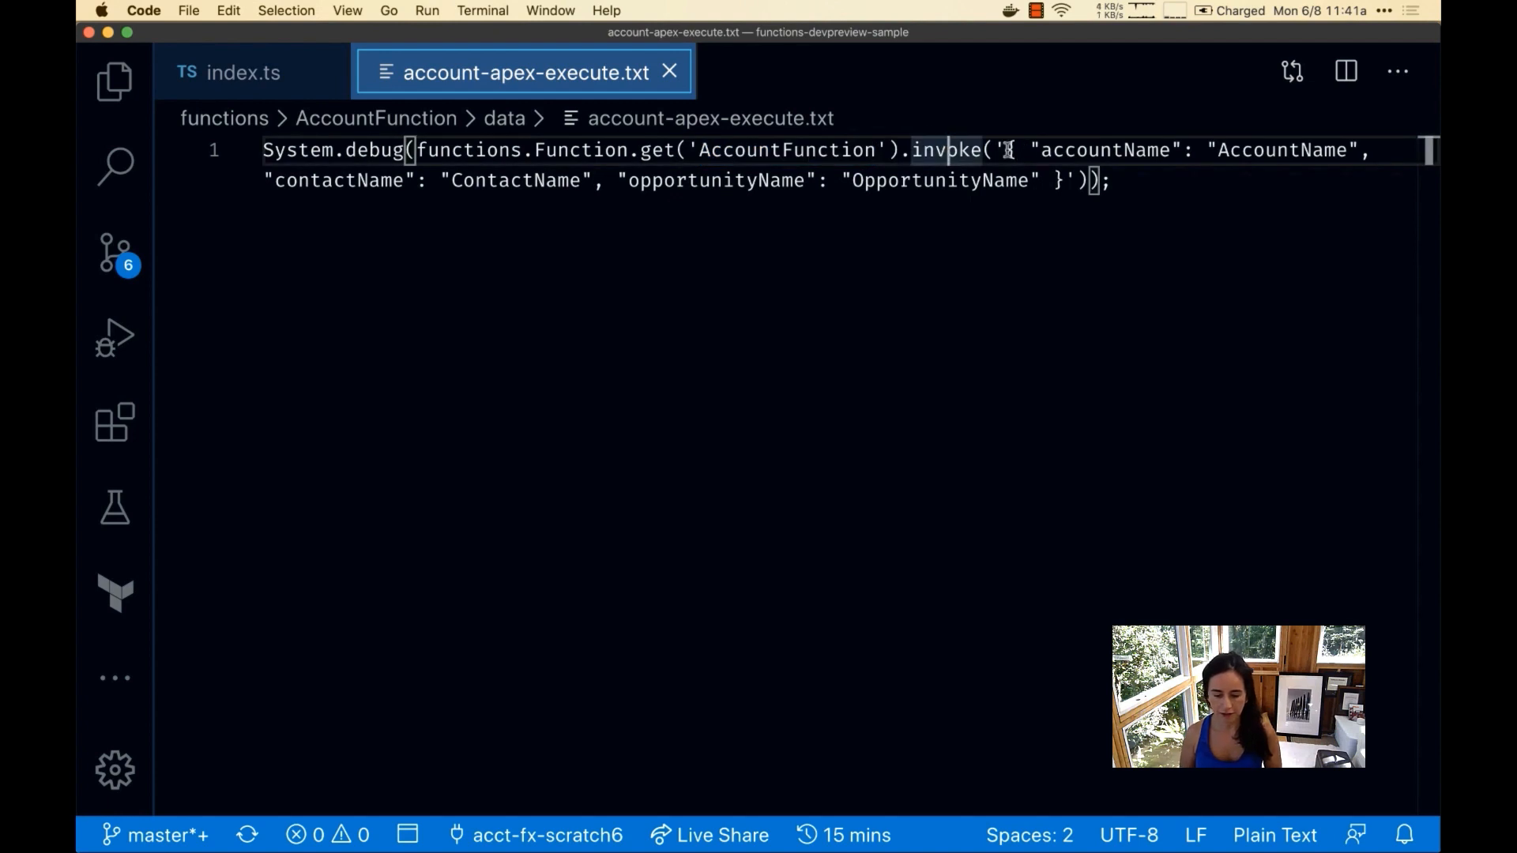
pyautogui.moveTo(1005, 150); pyautogui.dragTo(1064, 180)
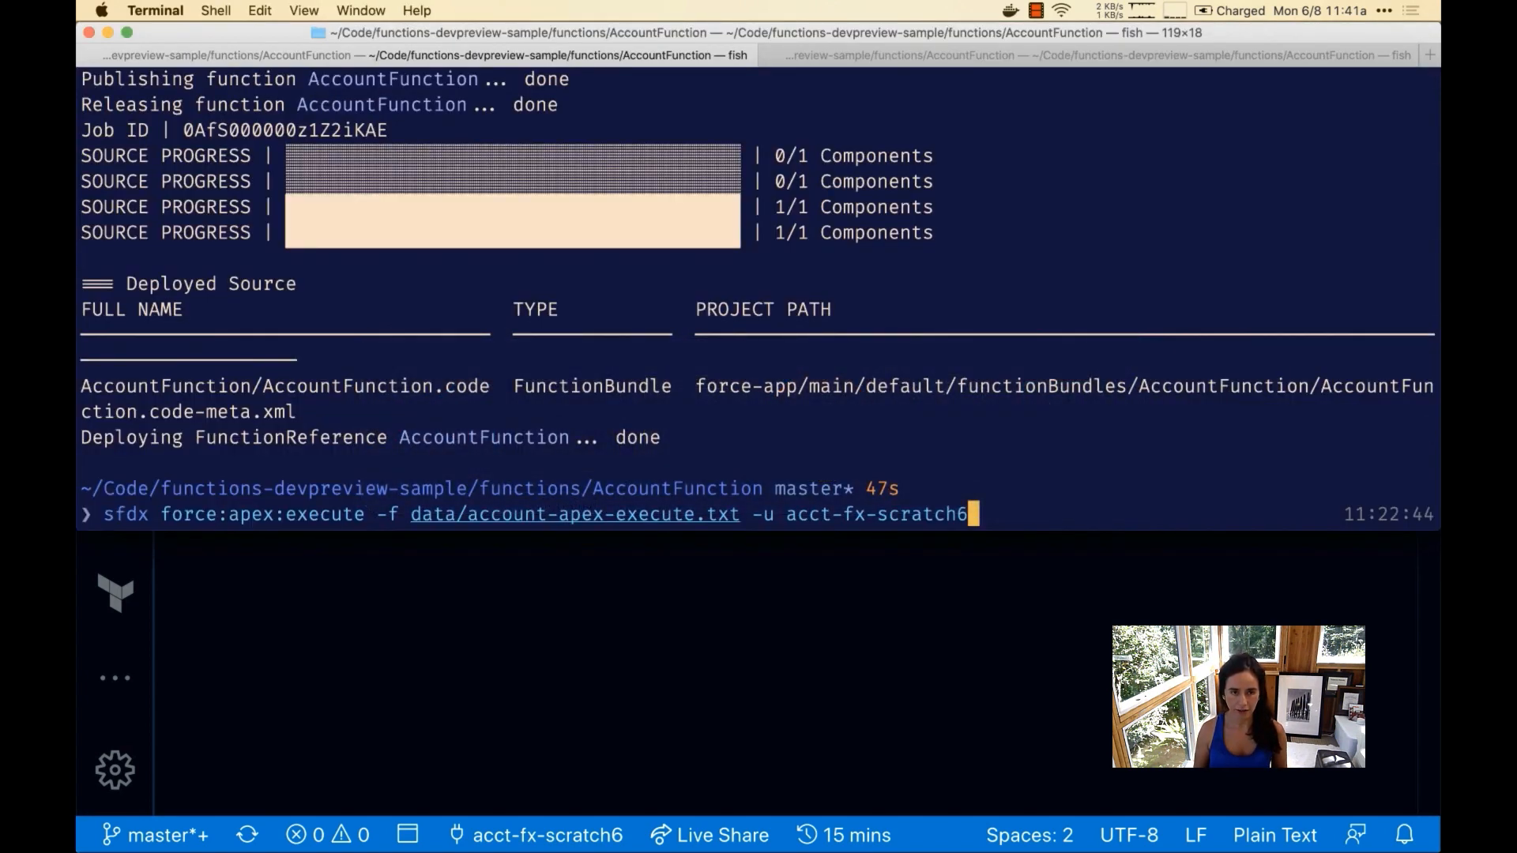
# - Execute account-apex-execute.txt against acct-fx-scratch6 and pick out the returned opportunity ID
pyautogui.press('enter')
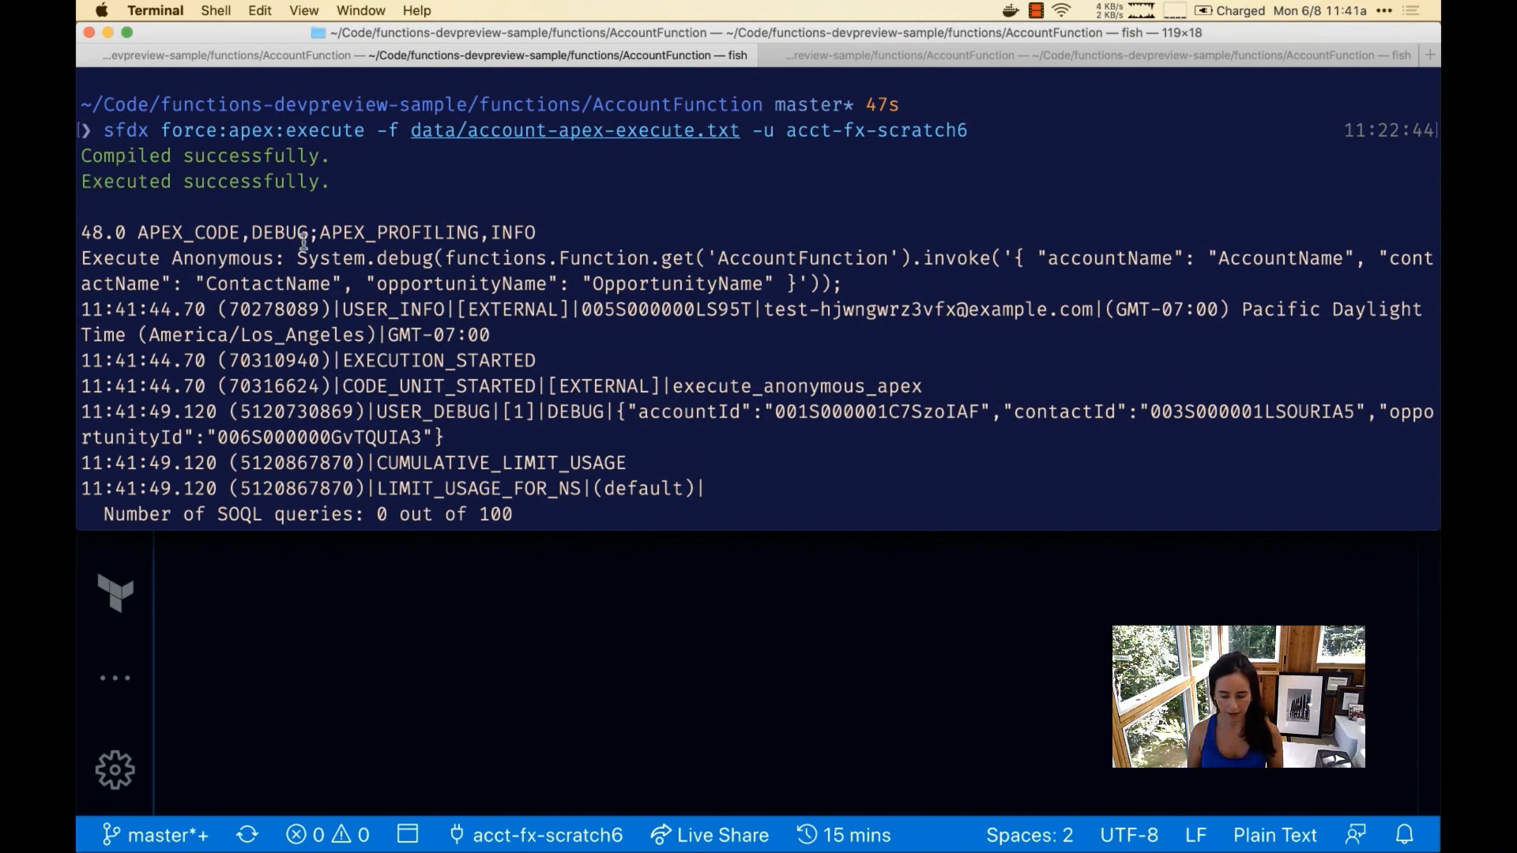
pyautogui.doubleClick(875, 411)
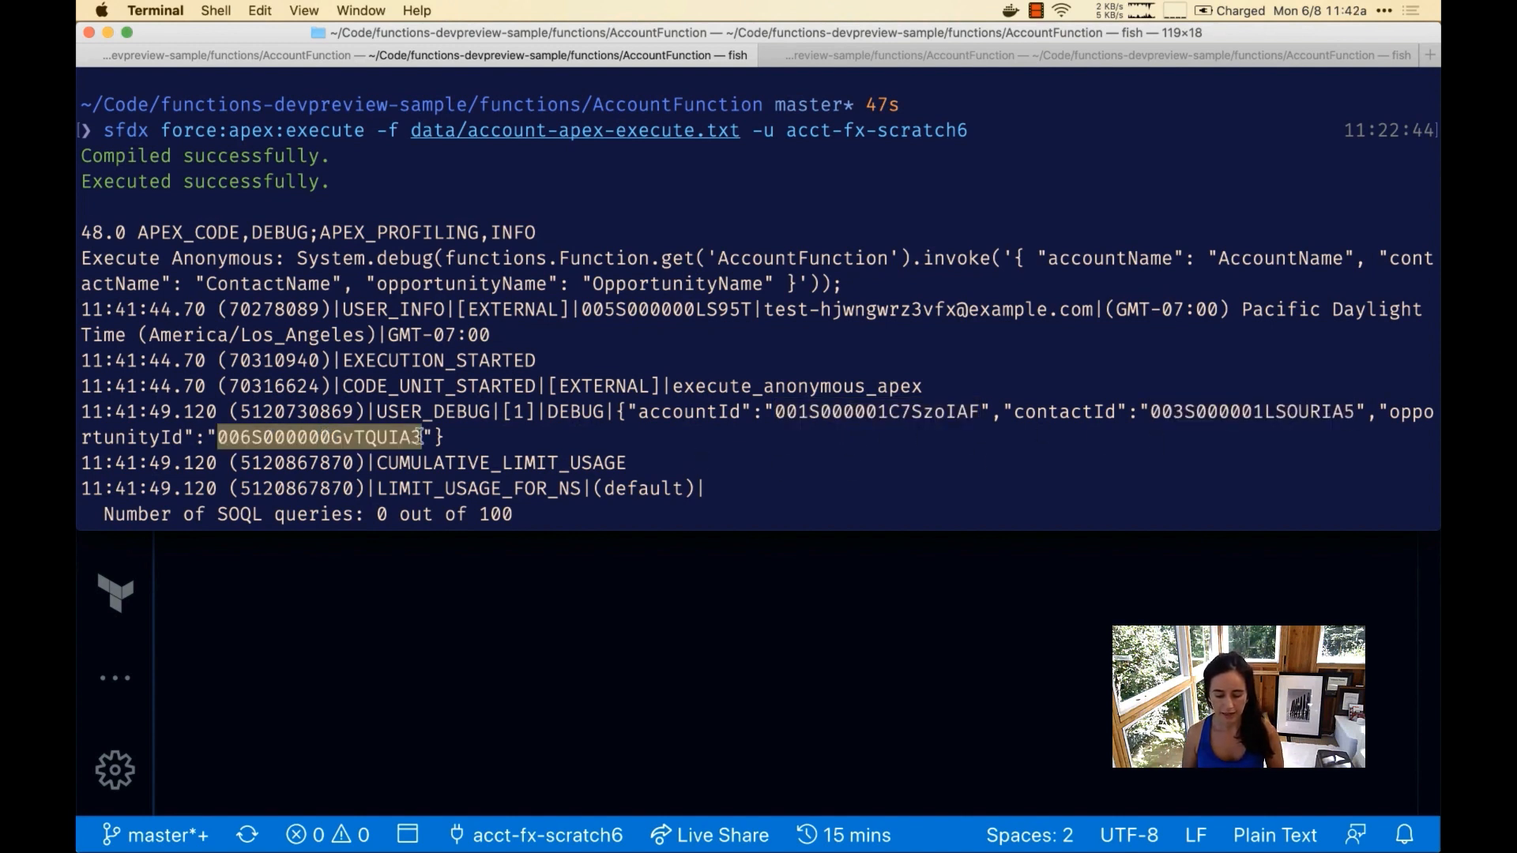
pyautogui.scroll(-3)
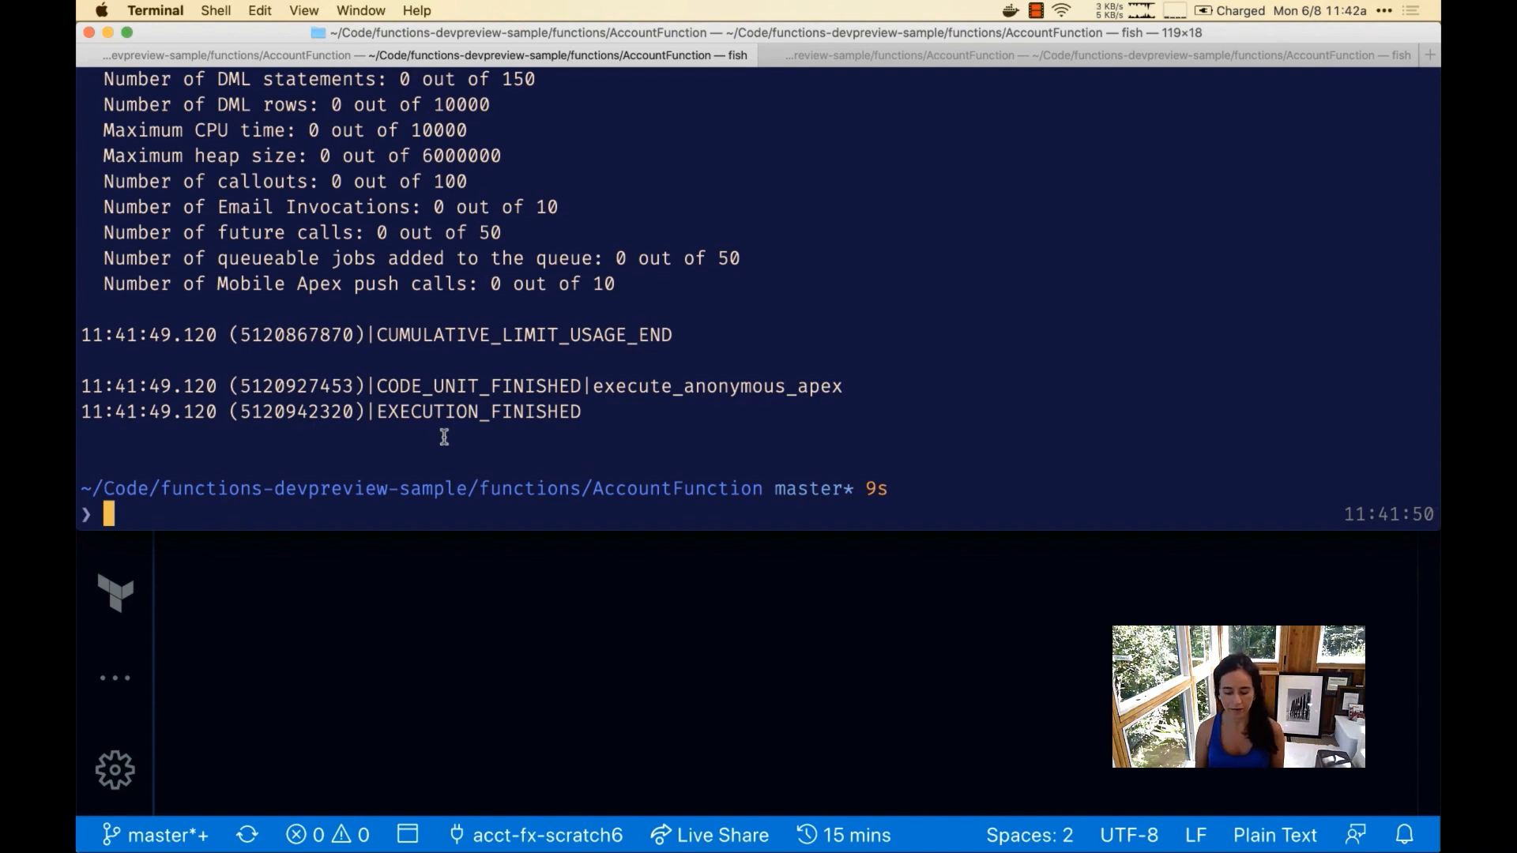
pyautogui.write('sfdx force:apex:execute -f data/account-apex-execute.txt -u acct-fx-scratch6')
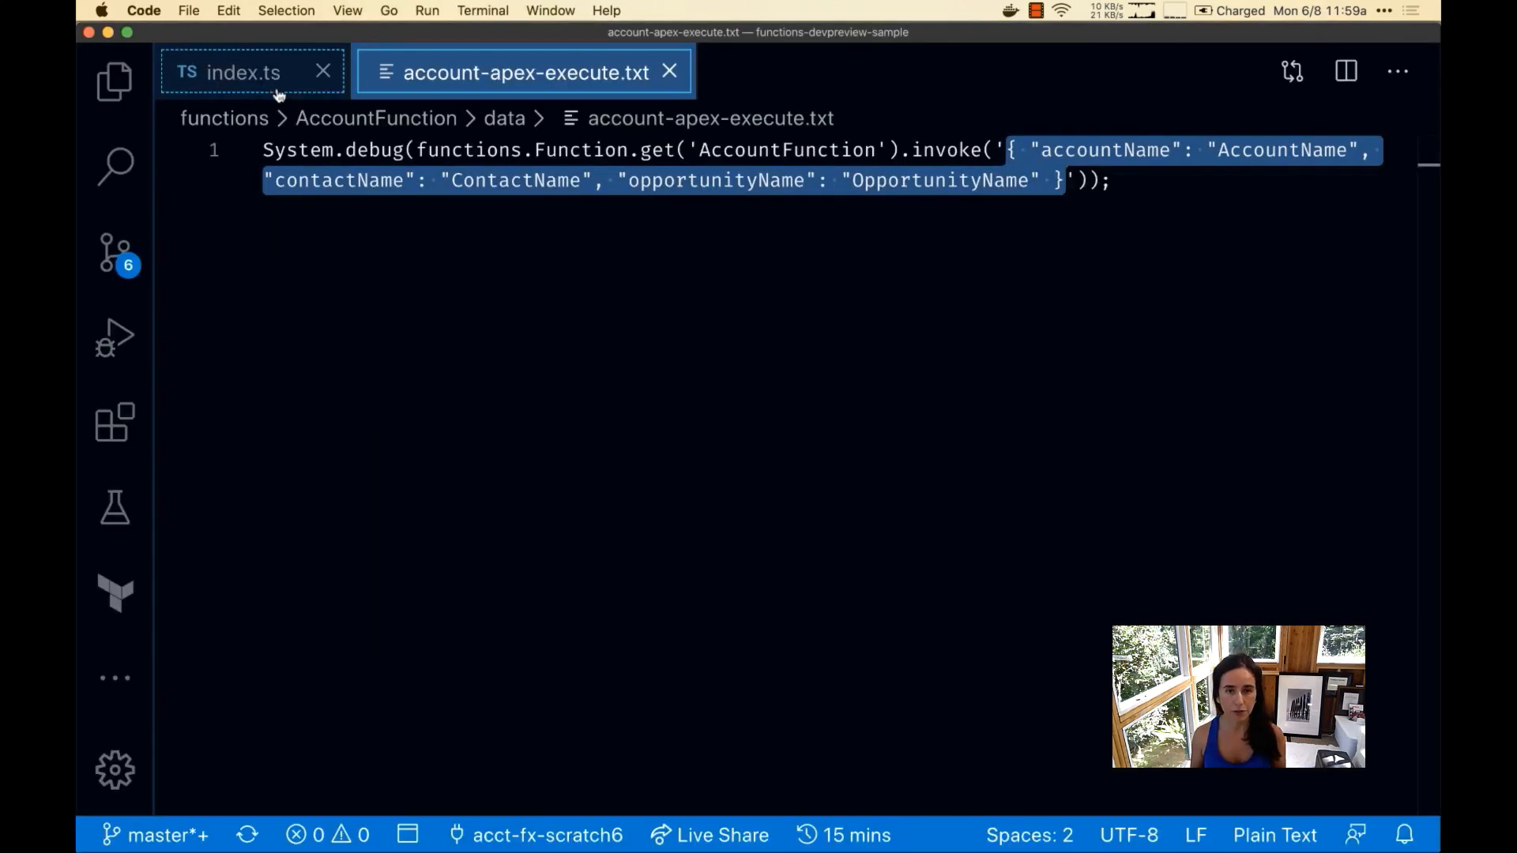
# - Add "import fetch from 'node-fetch';" to index.ts and scroll to the Probability setValue line
pyautogui.click(242, 71)
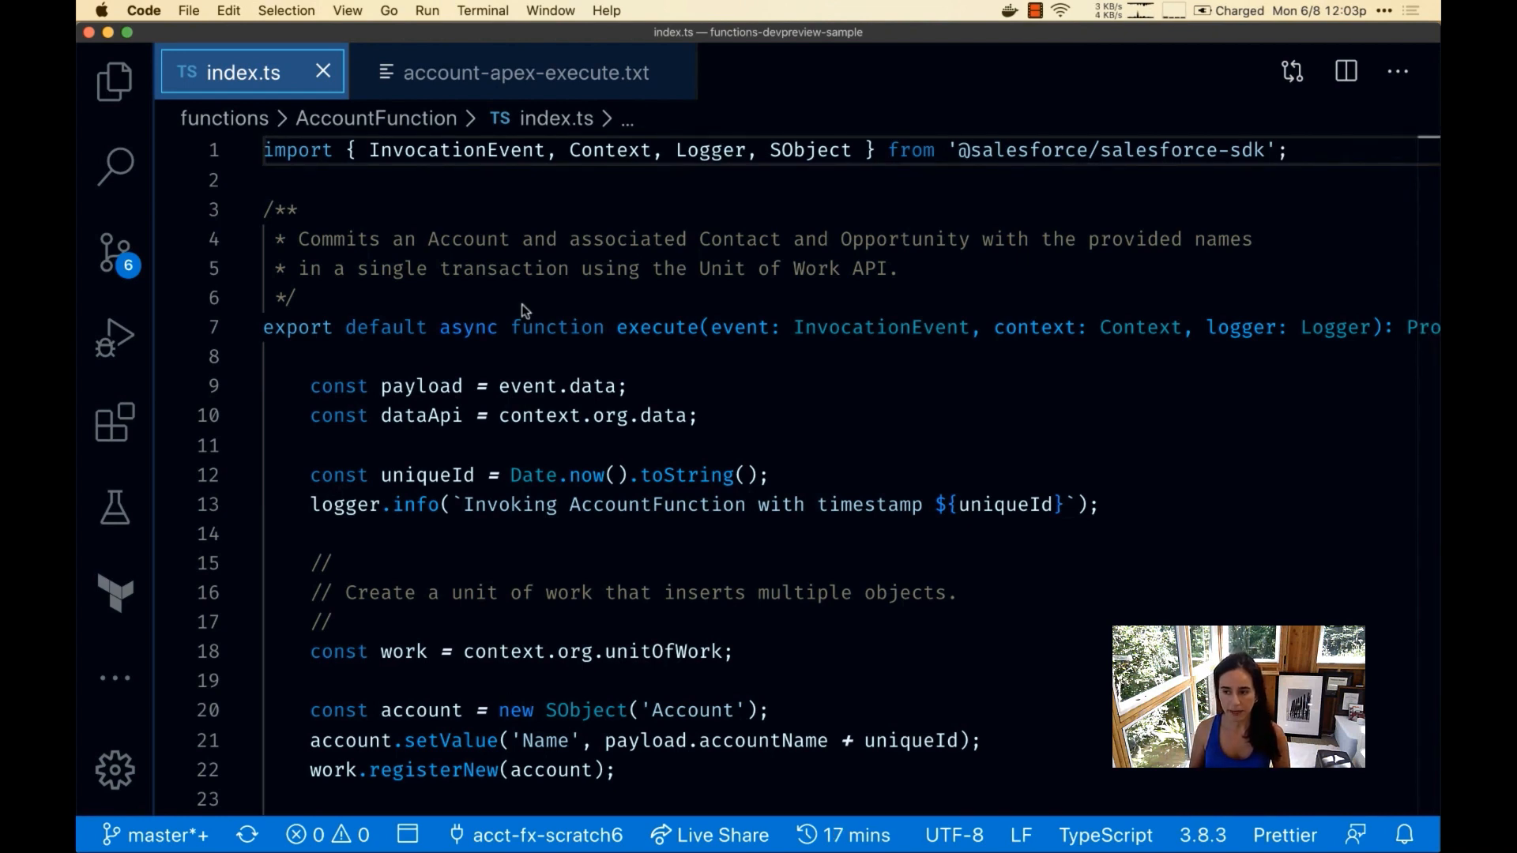
pyautogui.write("import fetch from 'node-fetch';")
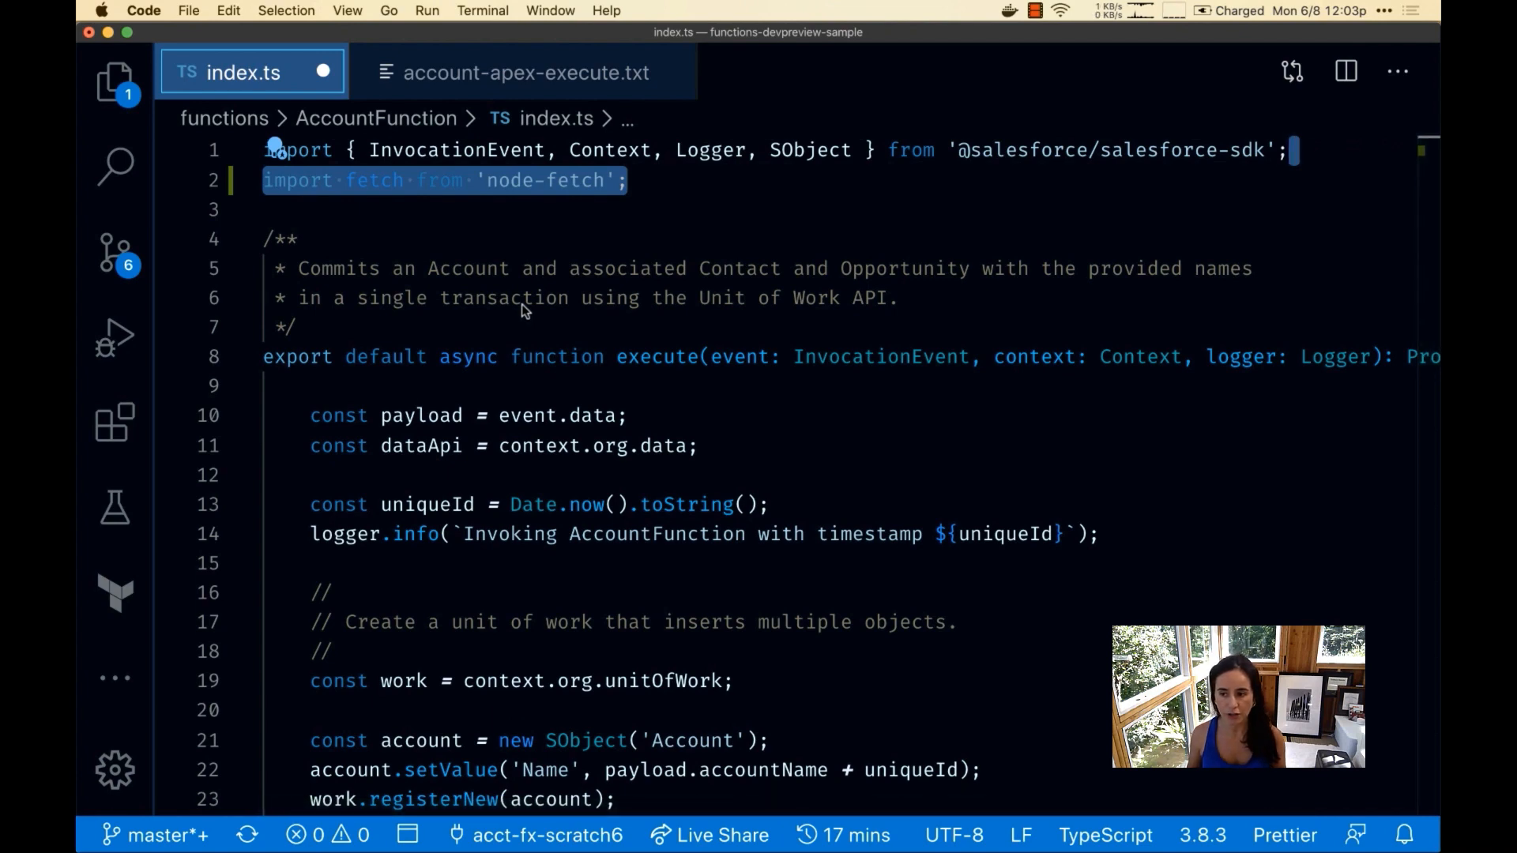
pyautogui.scroll(-3)
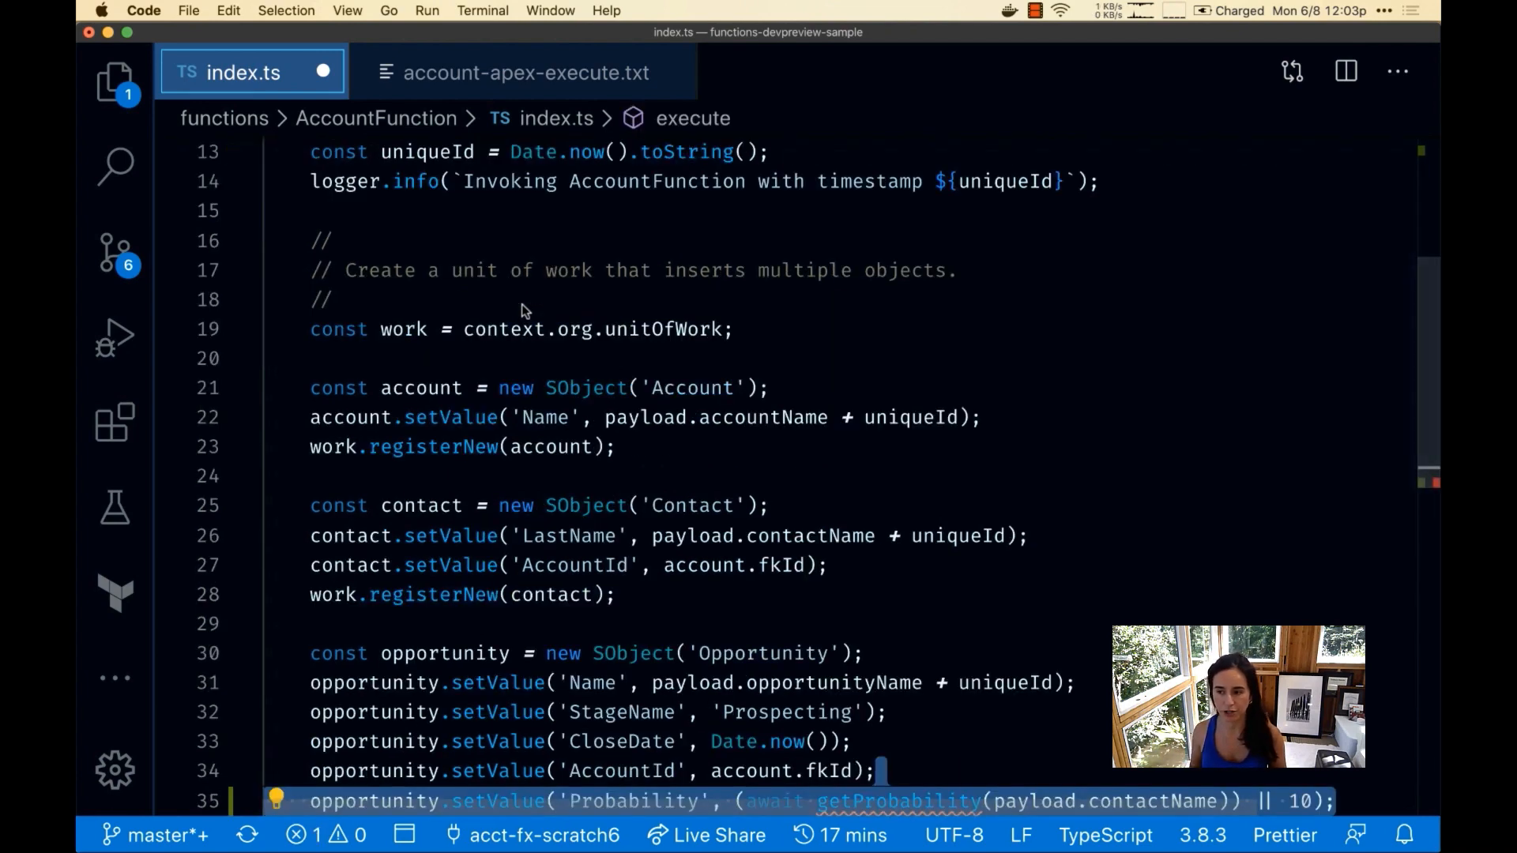
pyautogui.scroll(-3)
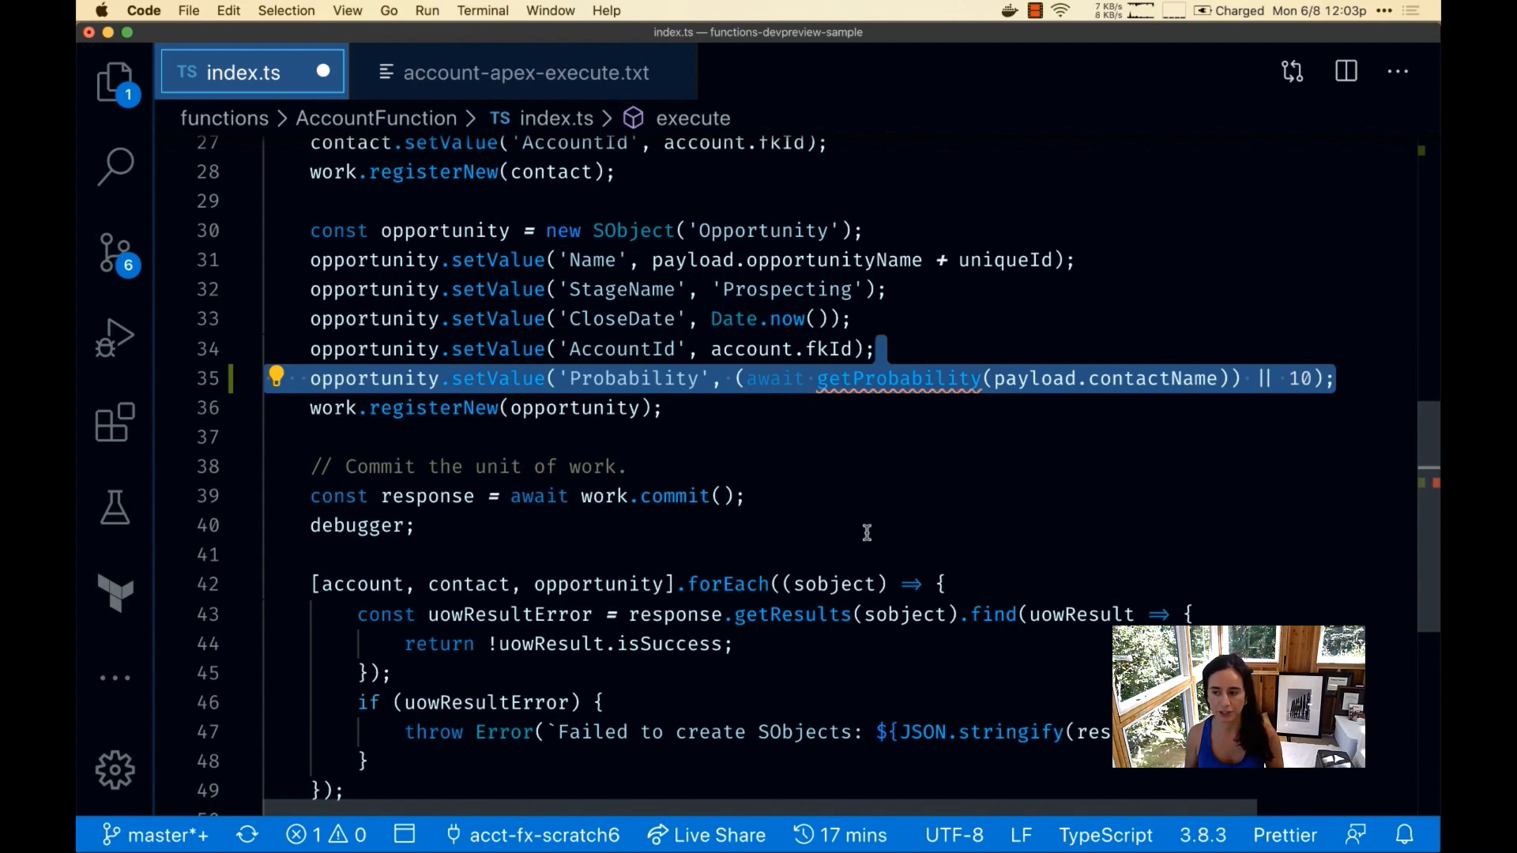
pyautogui.scroll(-3)
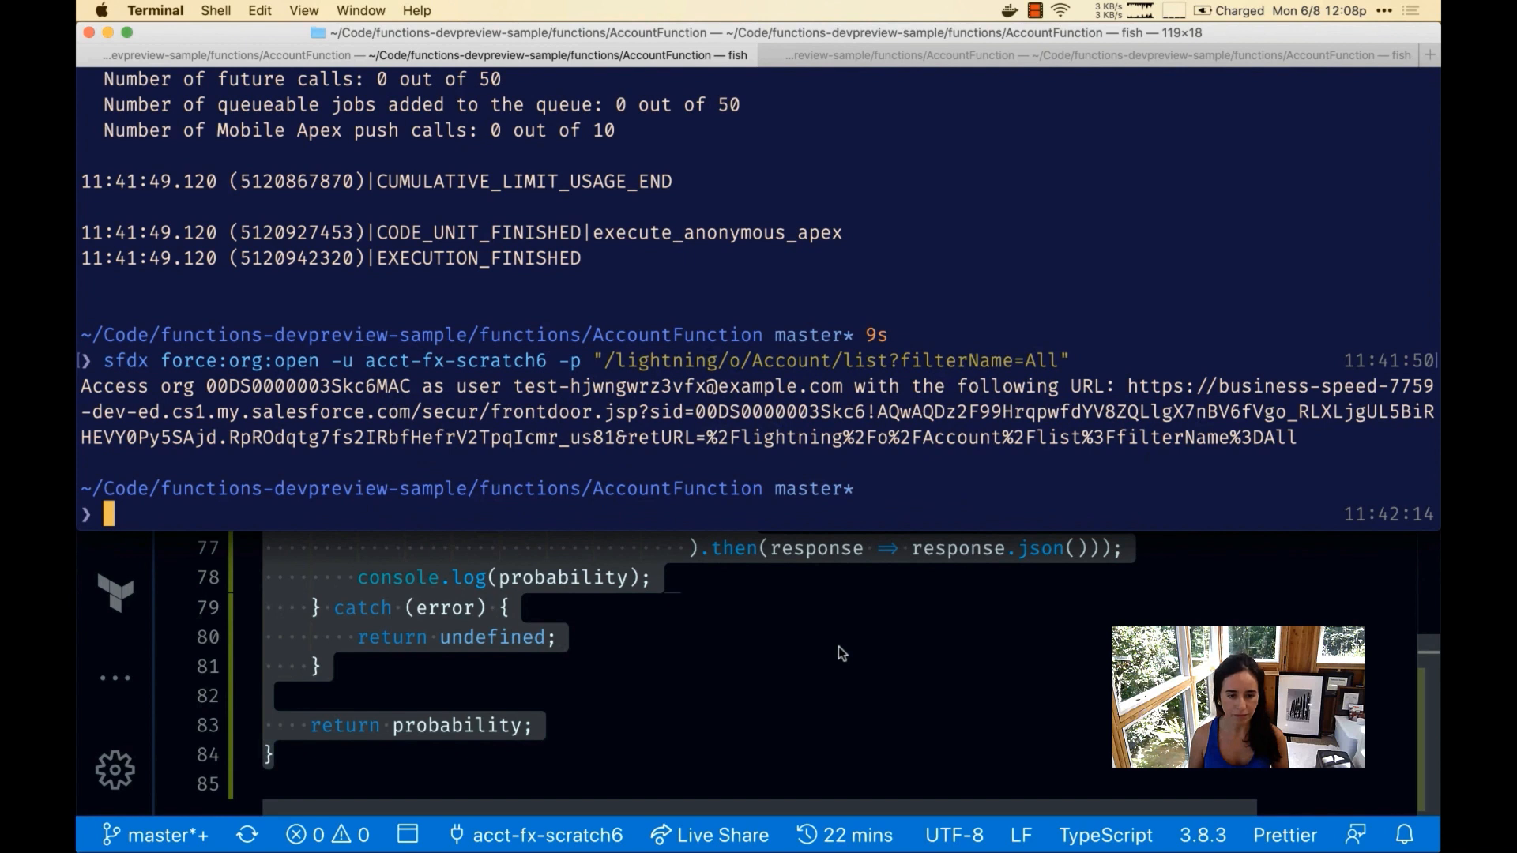
# - Deploy AccountFunction to acct-fx-scratch6, then rerun the local function invoke command
pyautogui.write('sfdx function:deploy AccountFunction -f ../../force-app/main/default/ -u acct-fx-scratch6')
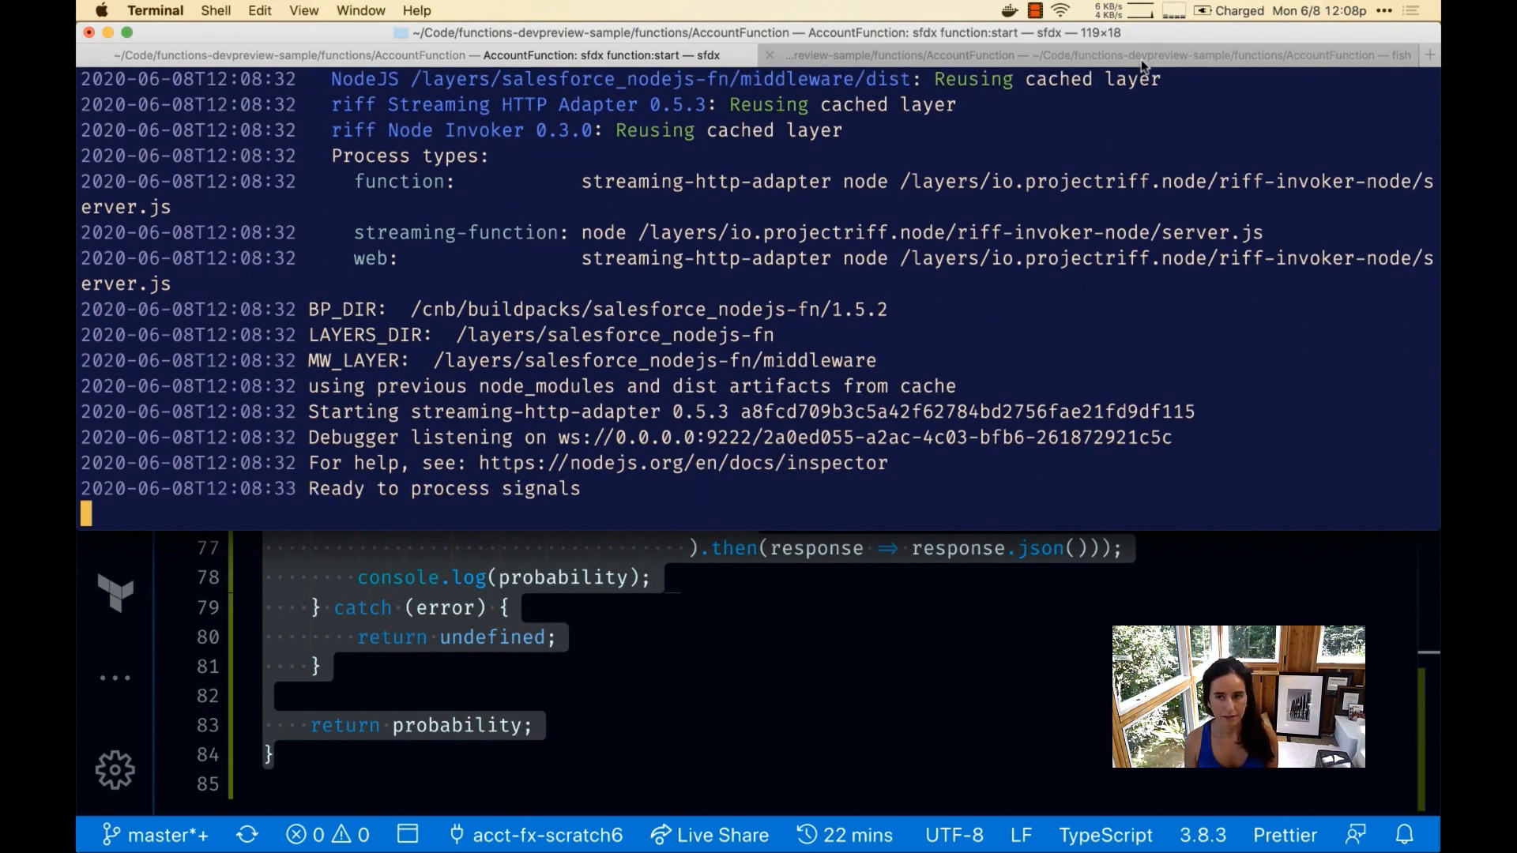
pyautogui.click(1093, 55)
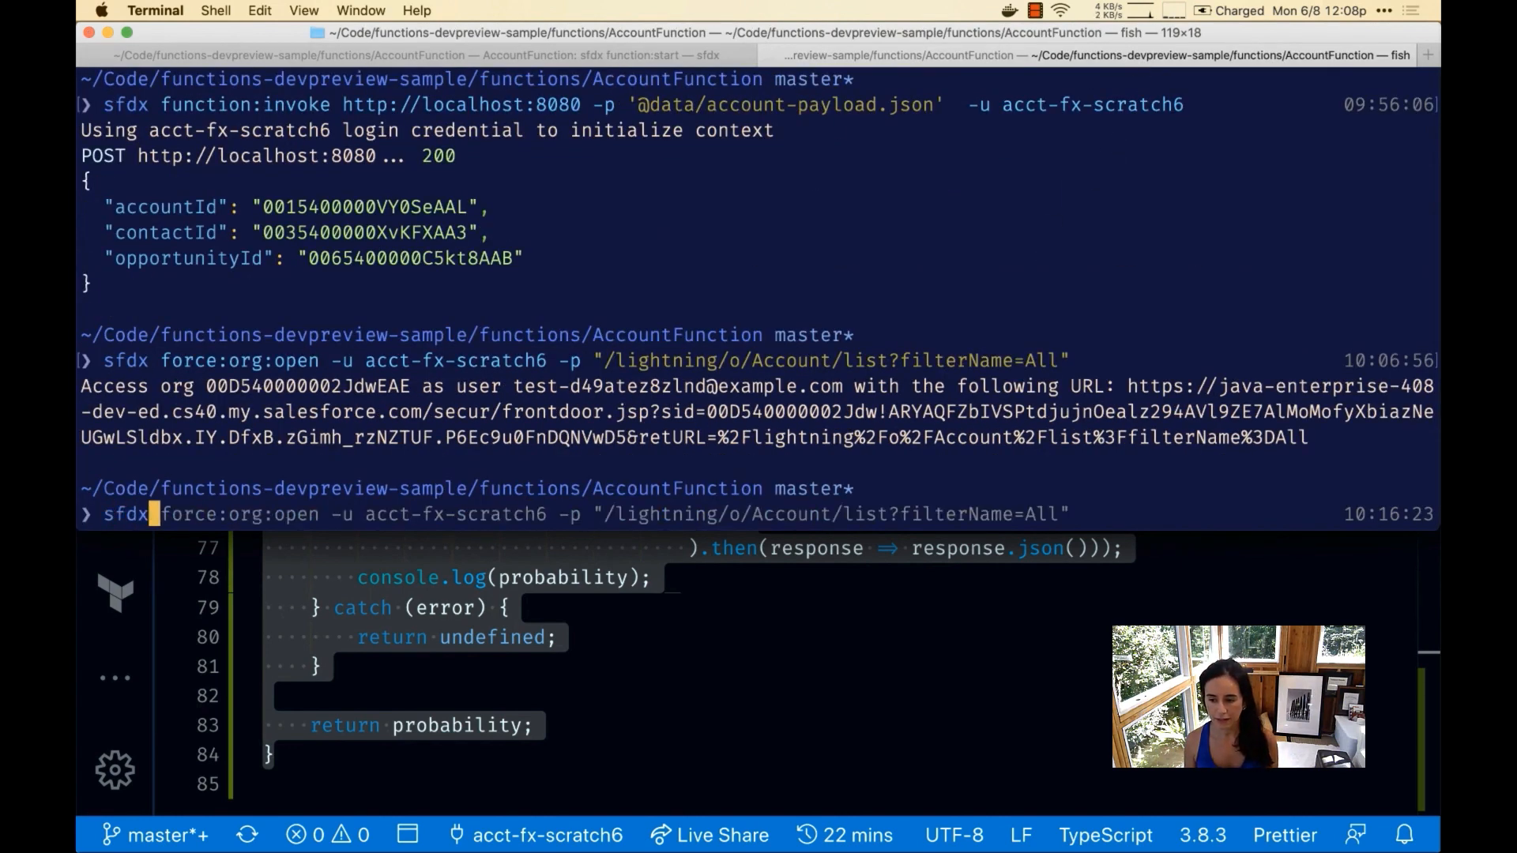
pyautogui.press('Up')
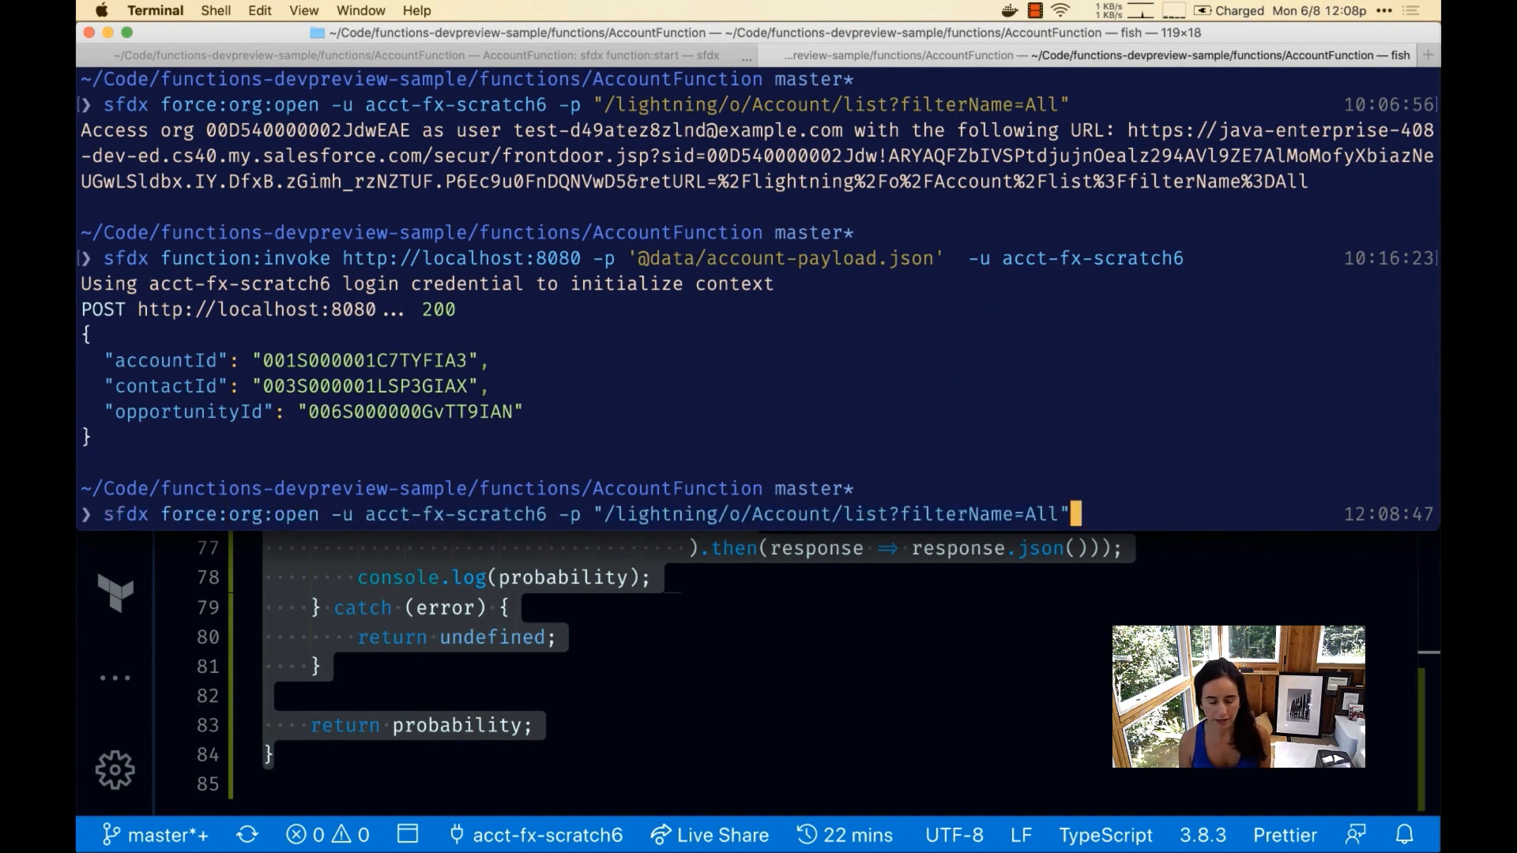
pyautogui.press('enter')
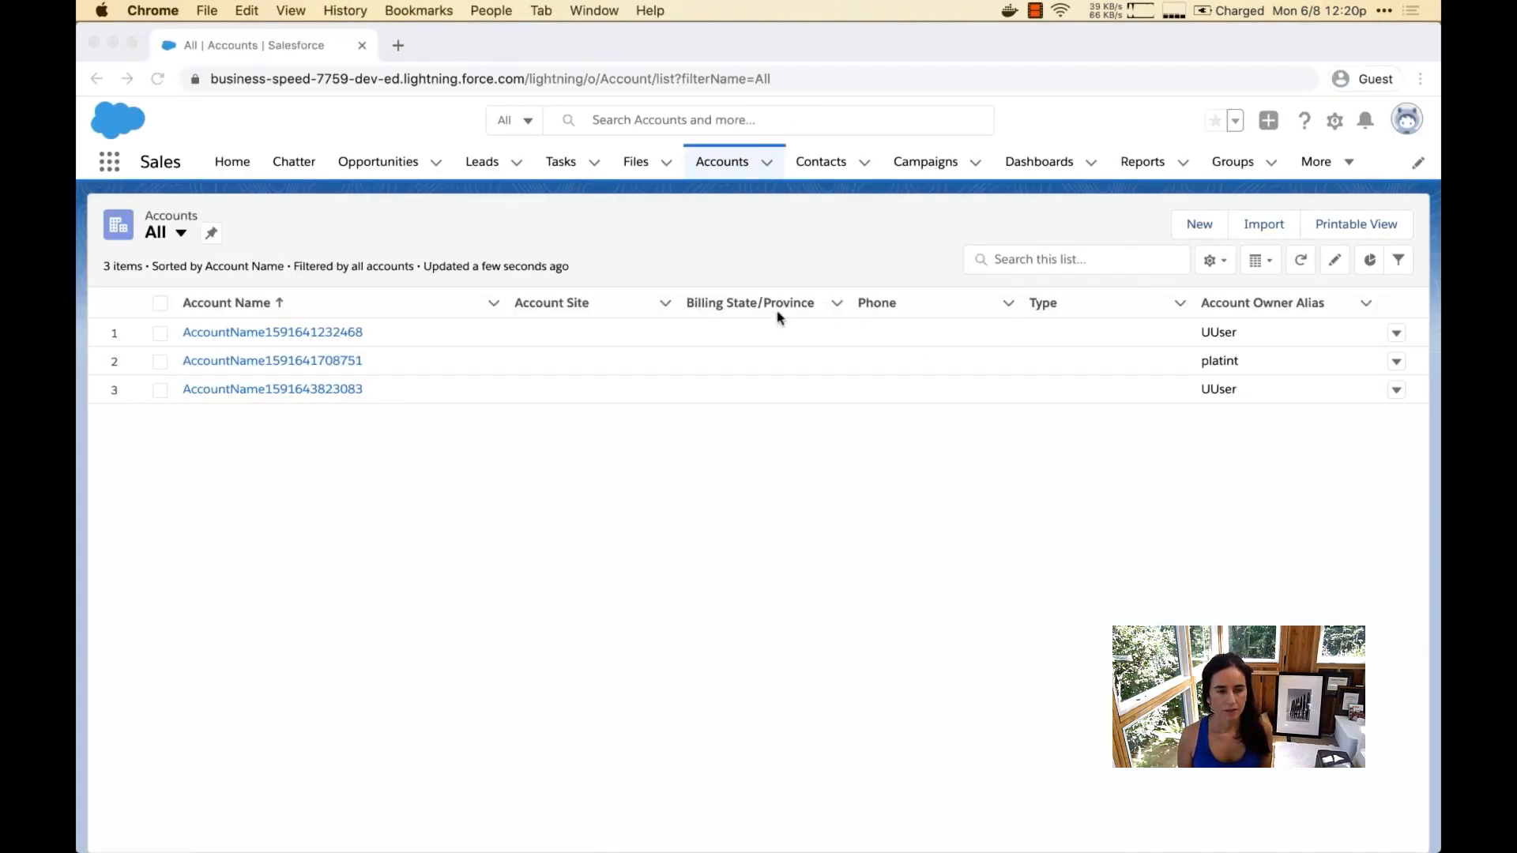
pyautogui.moveTo(378, 162)
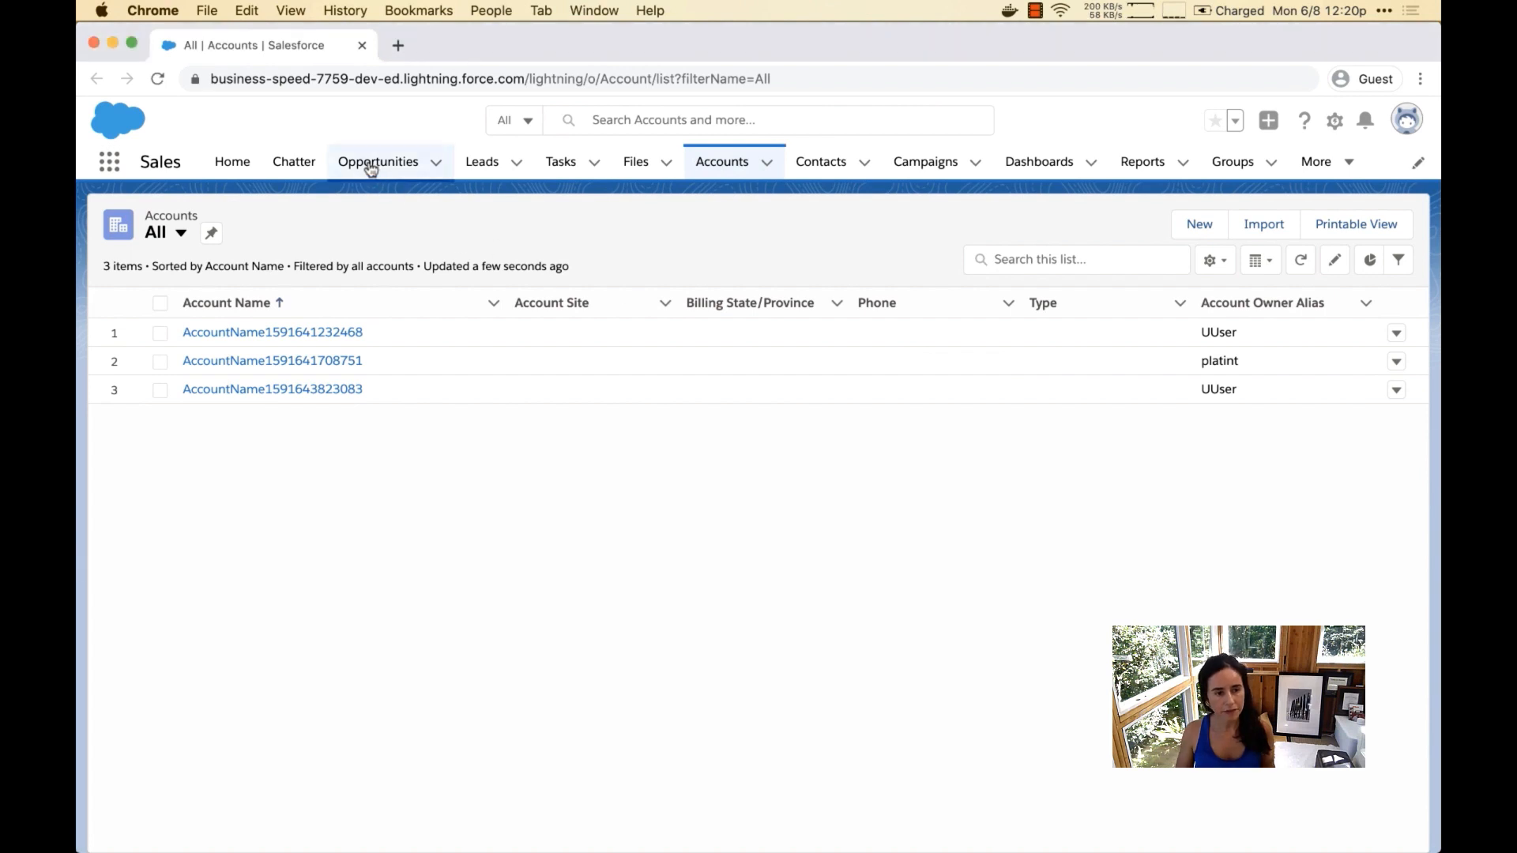
pyautogui.click(377, 161)
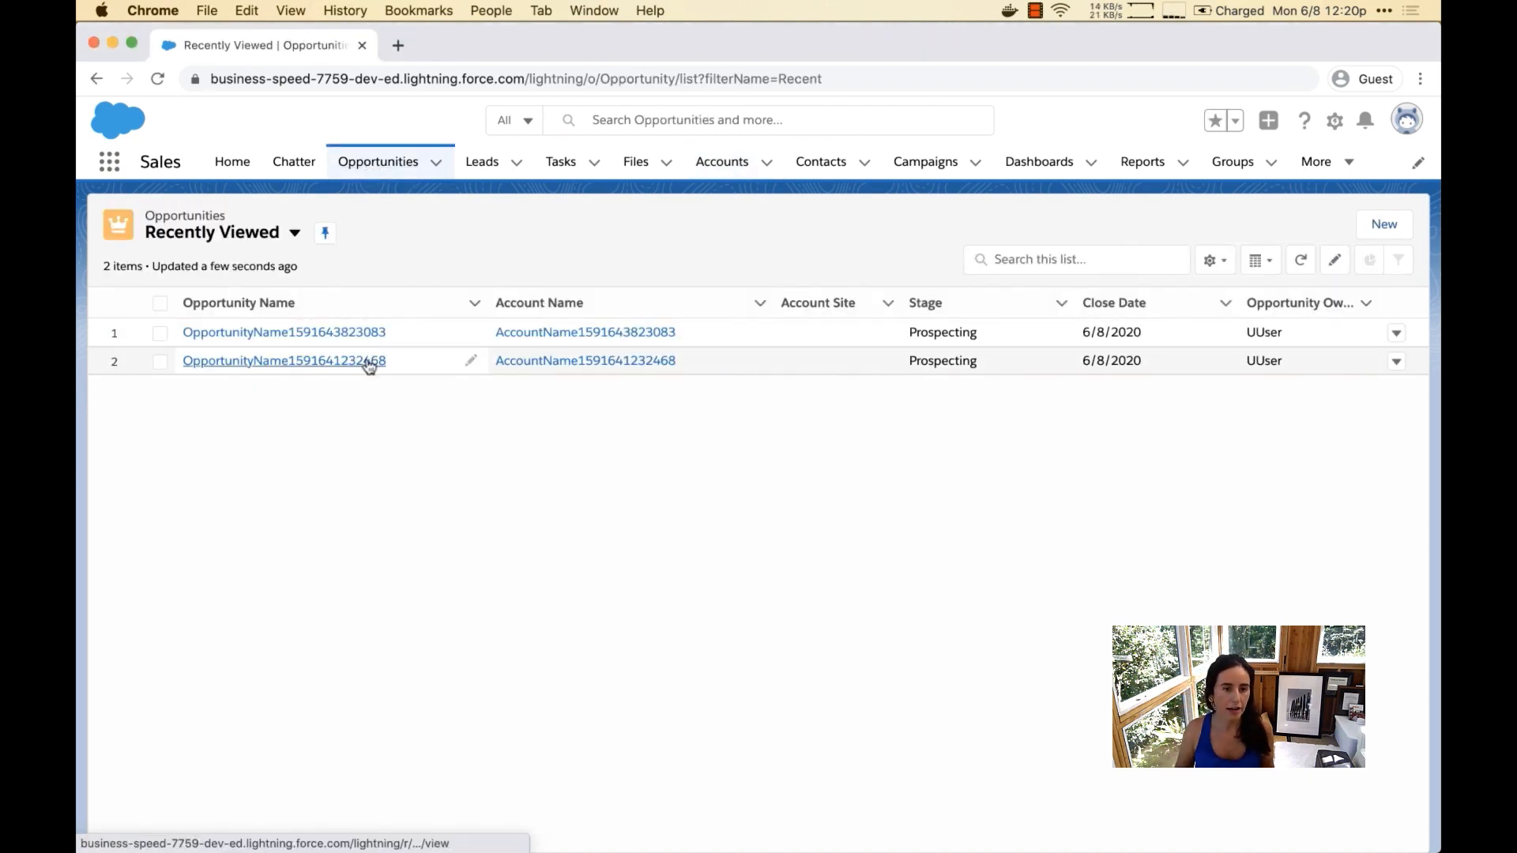
pyautogui.click(283, 360)
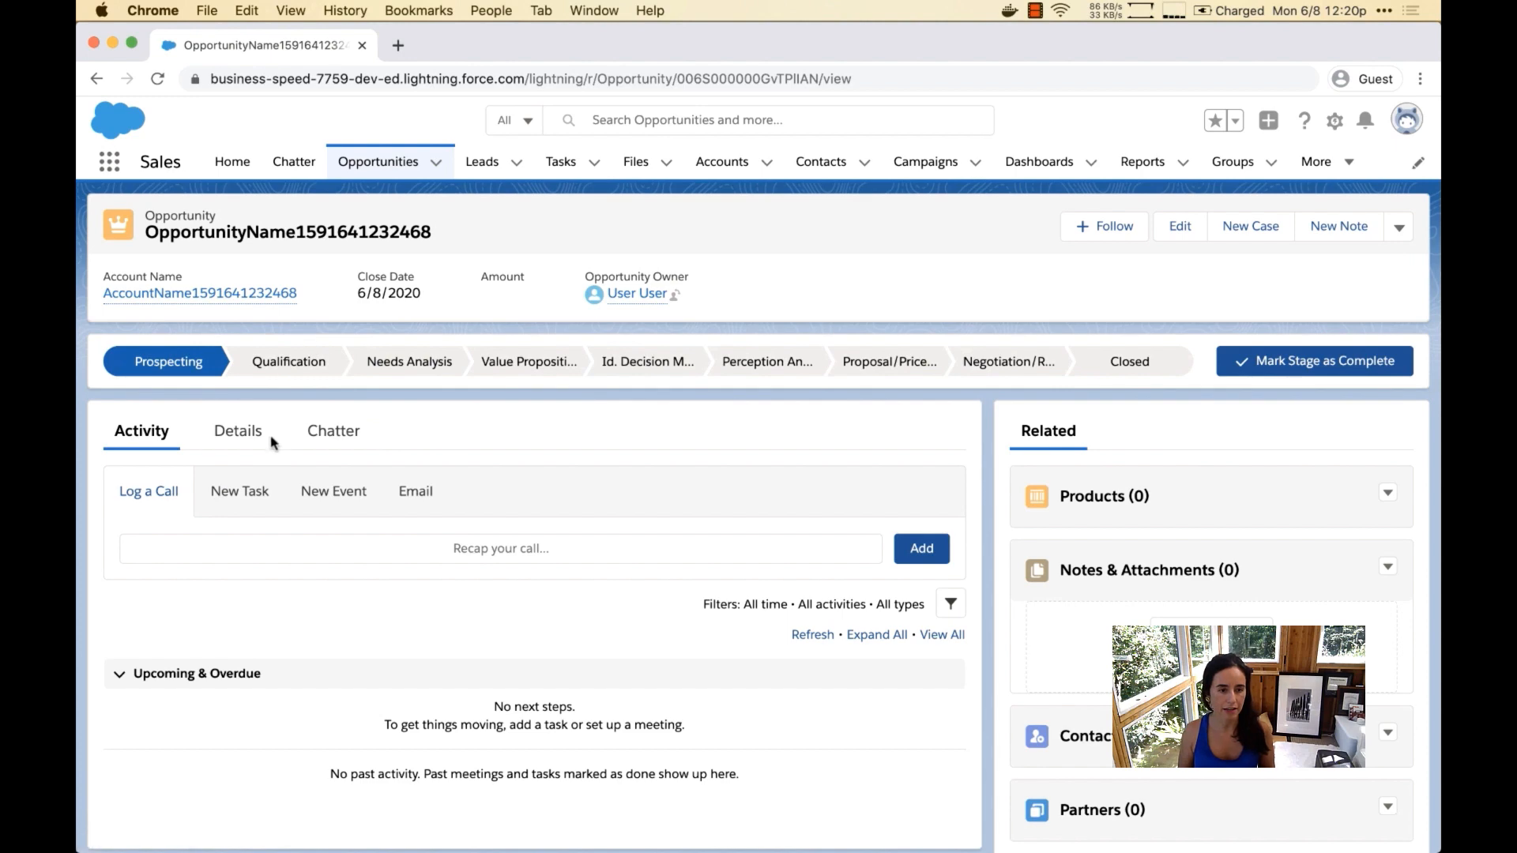
pyautogui.click(237, 430)
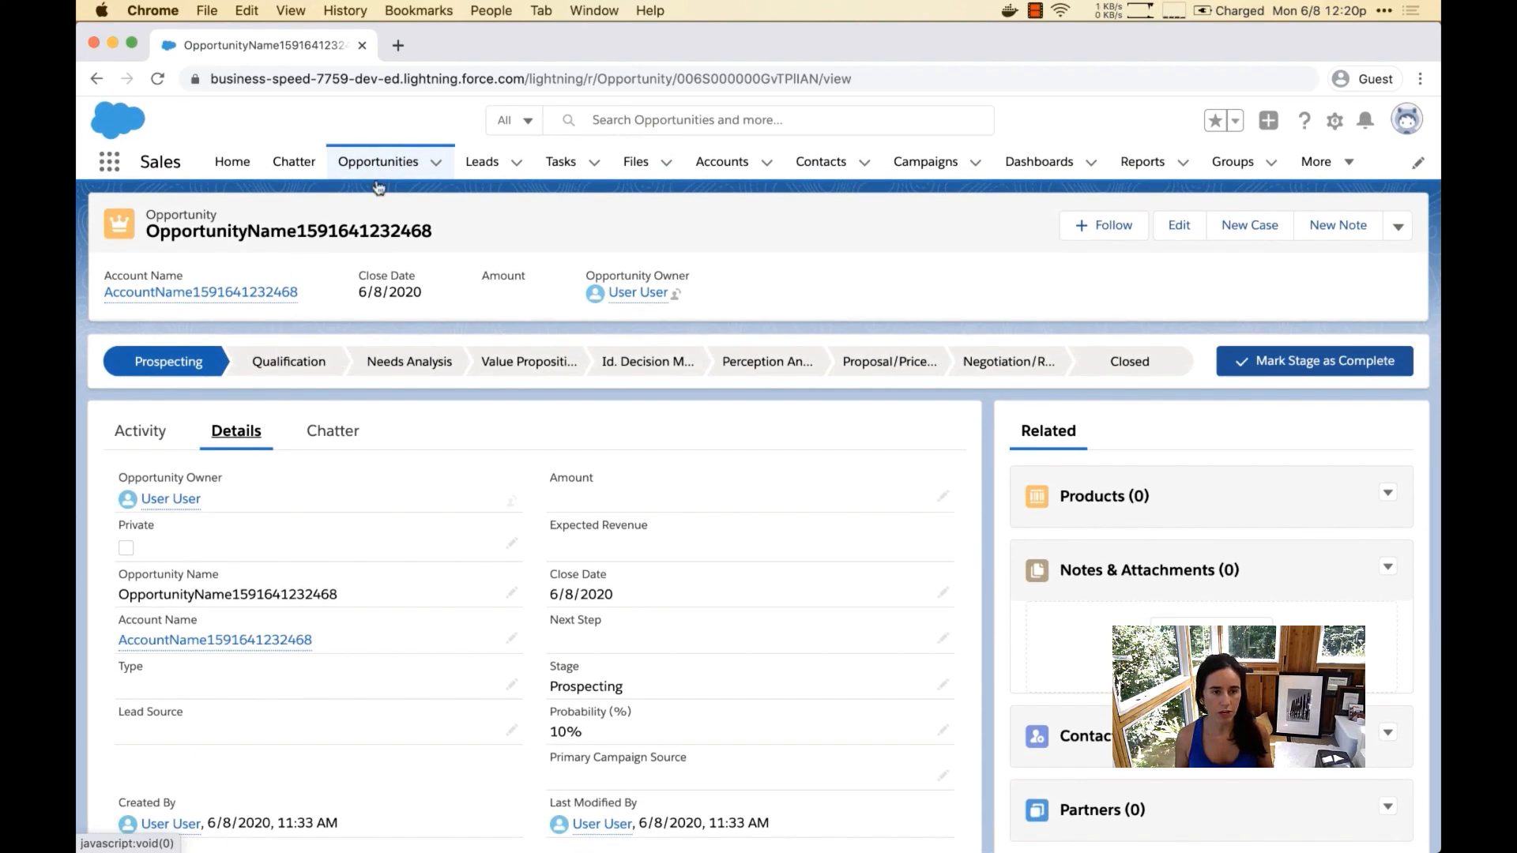
pyautogui.click(378, 161)
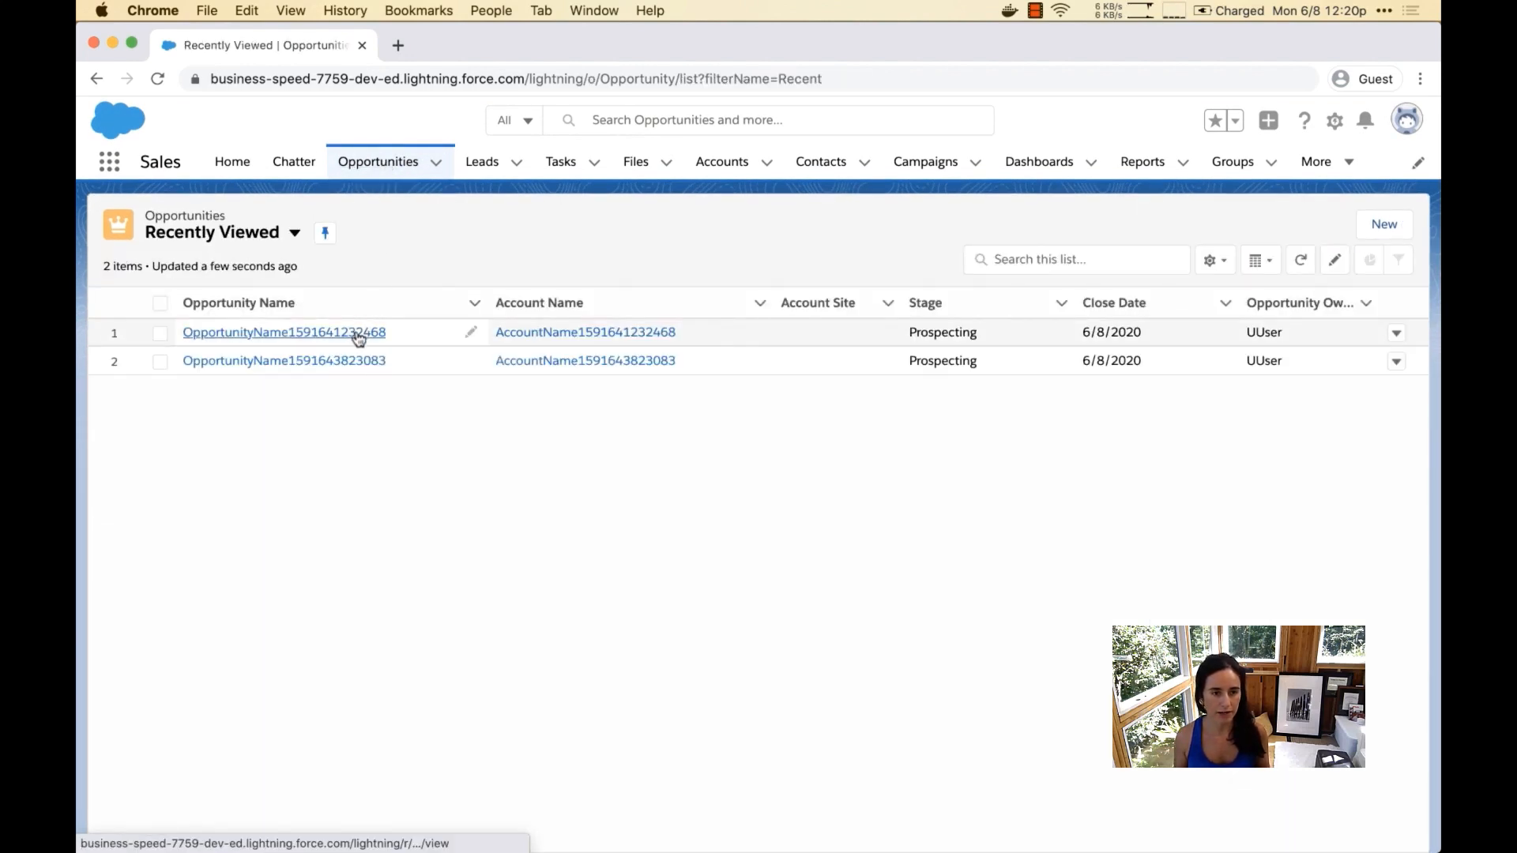
pyautogui.click(284, 360)
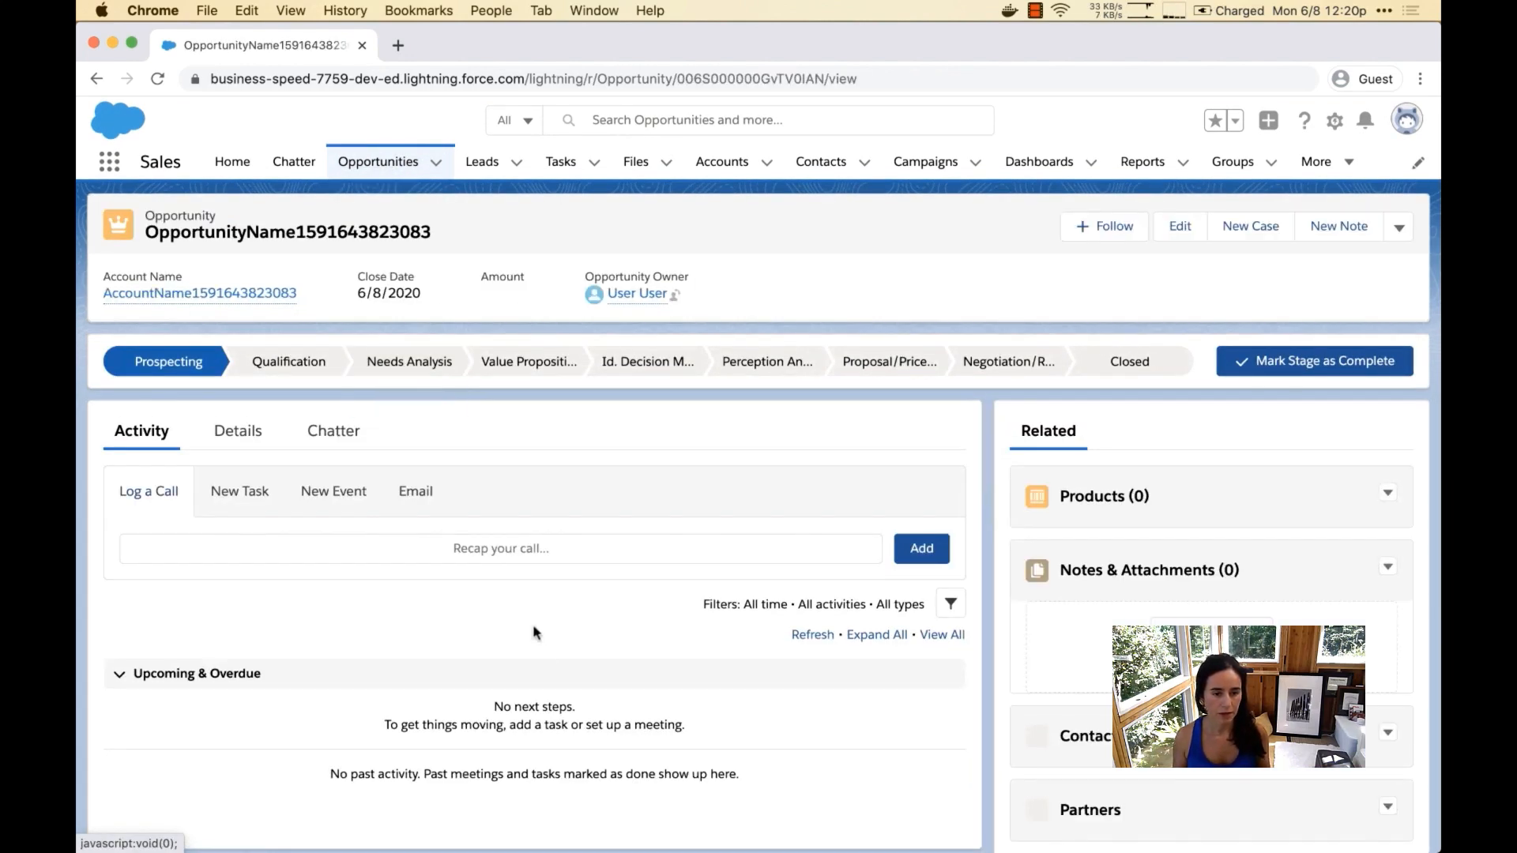
pyautogui.click(236, 430)
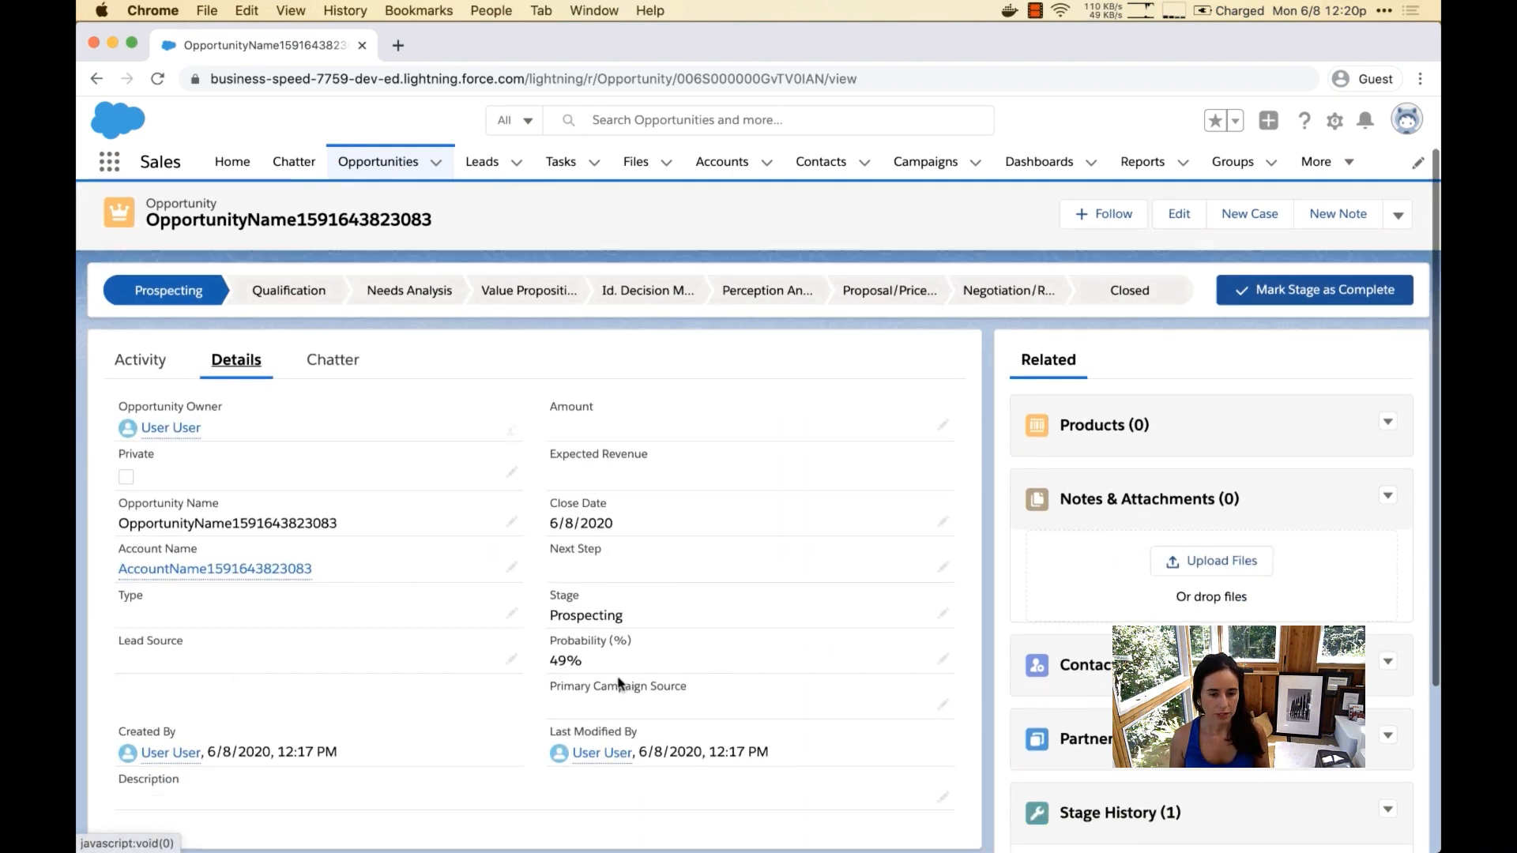
pyautogui.scroll(-3)
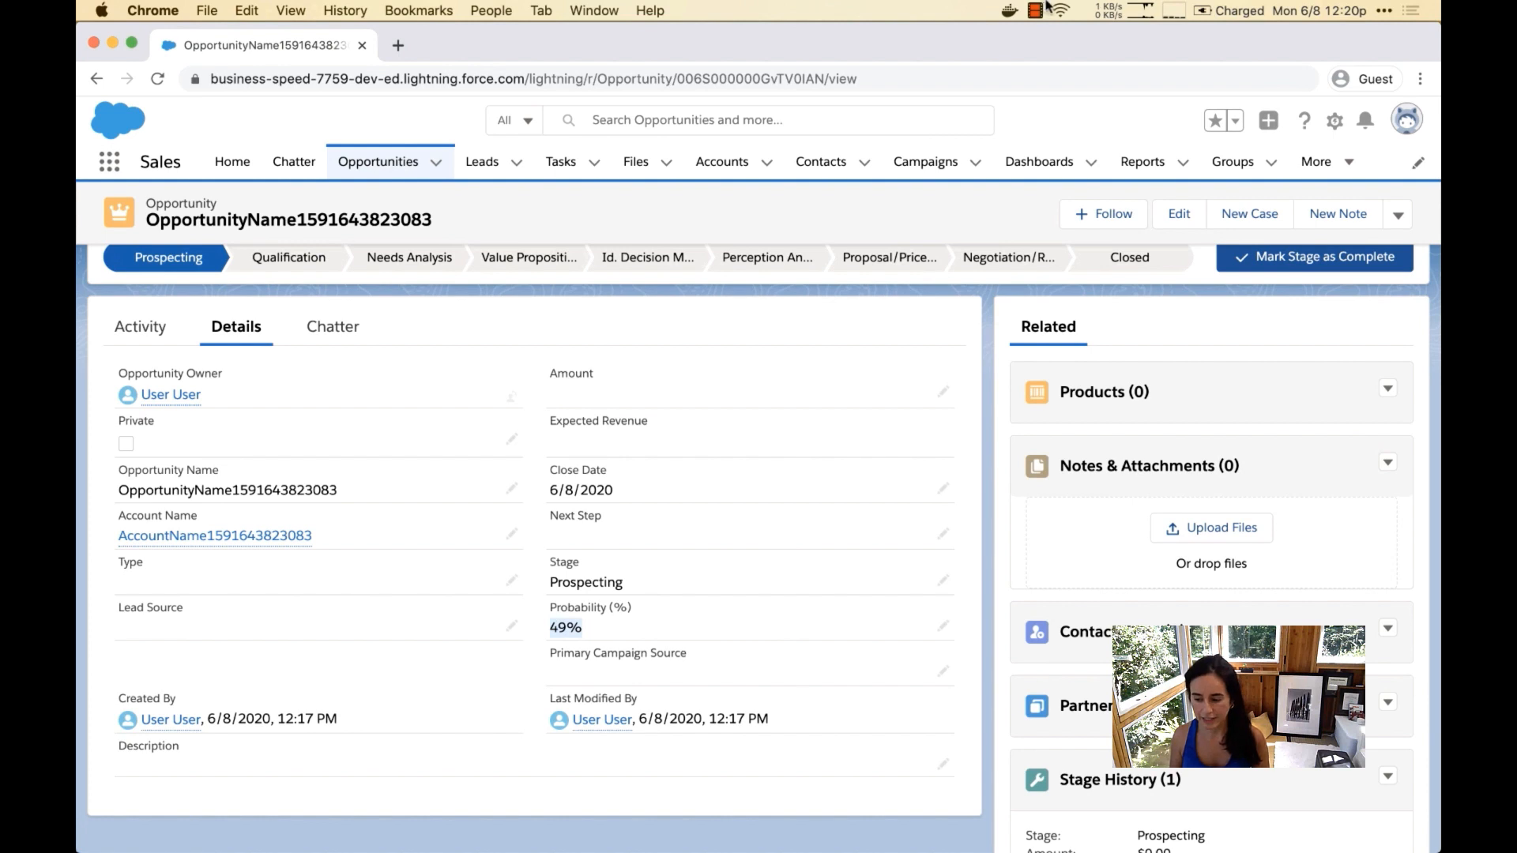
pyautogui.click(1034, 10)
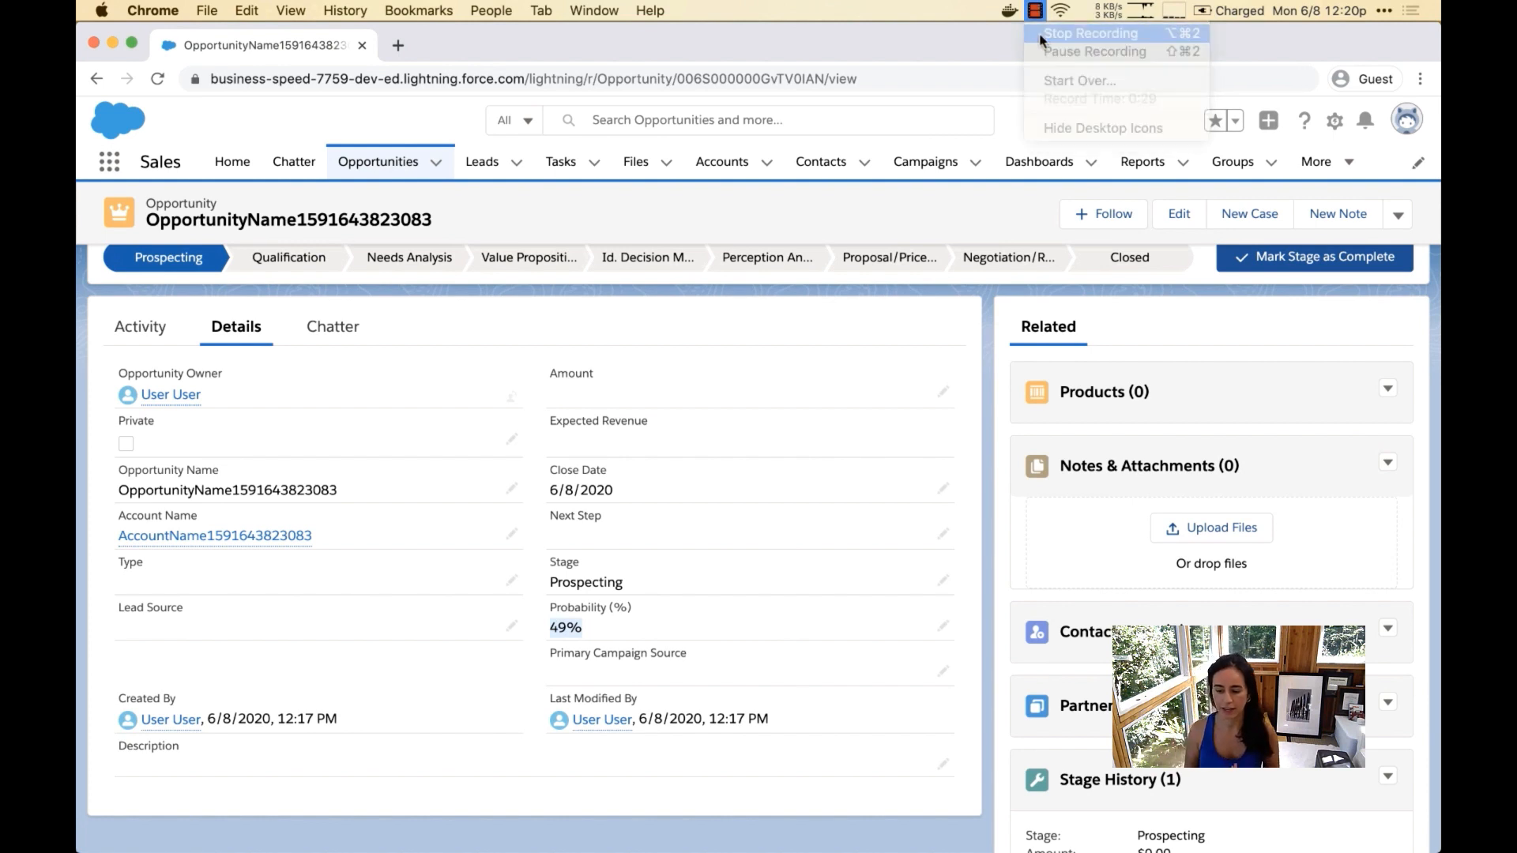